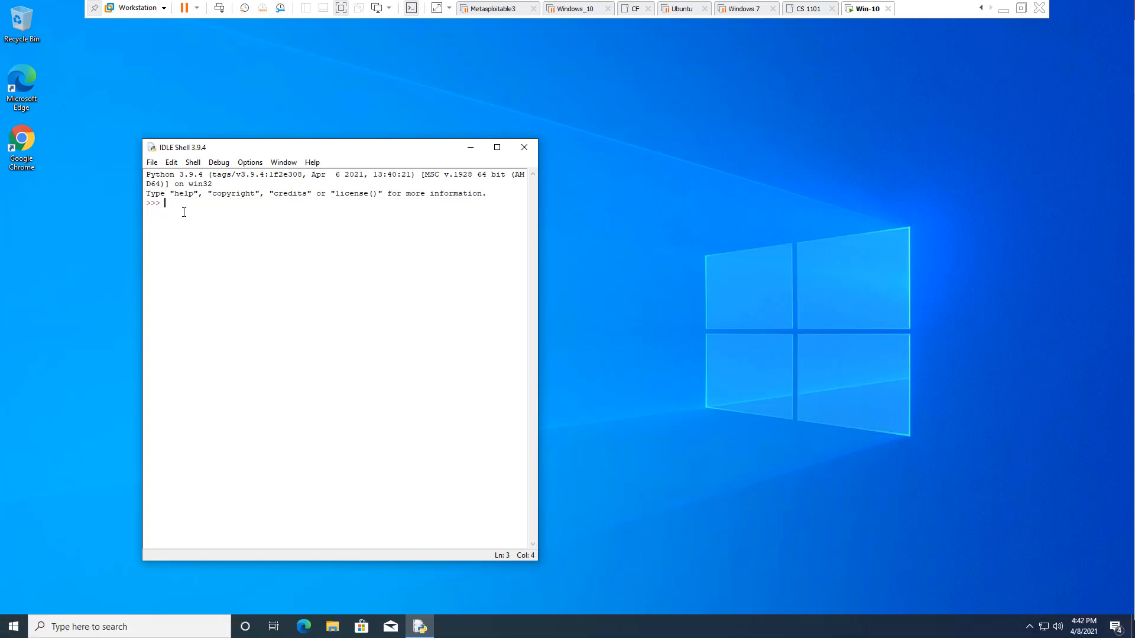
Evaluate ((42*60)+42) to get the race time of 2562 seconds
{"action": "type", "text": "("}
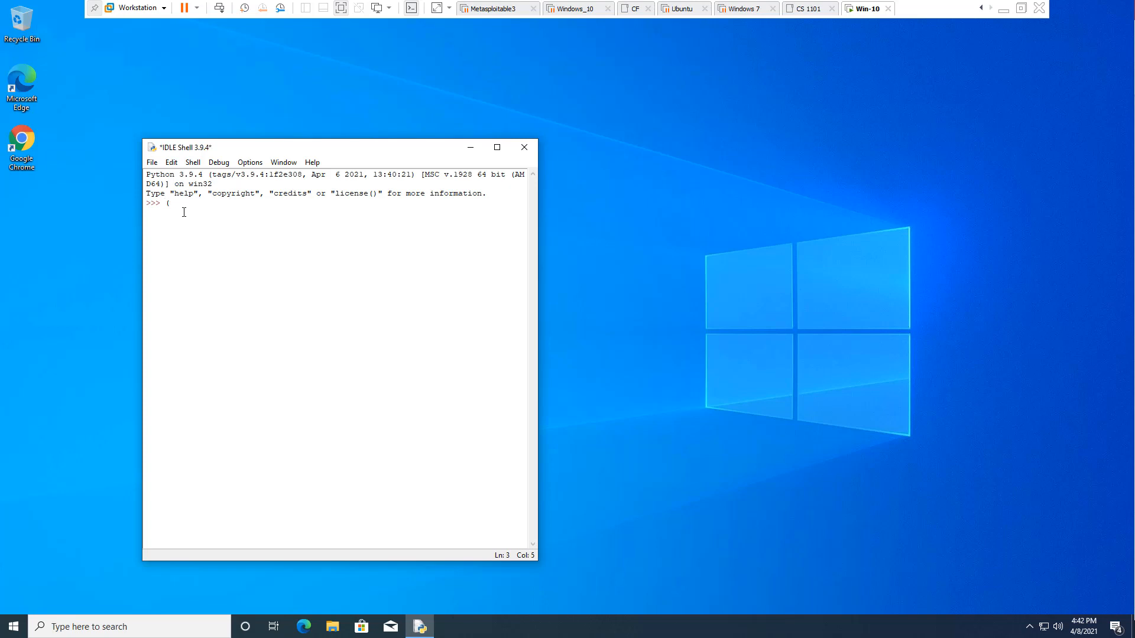
{"action": "type", "text": "("}
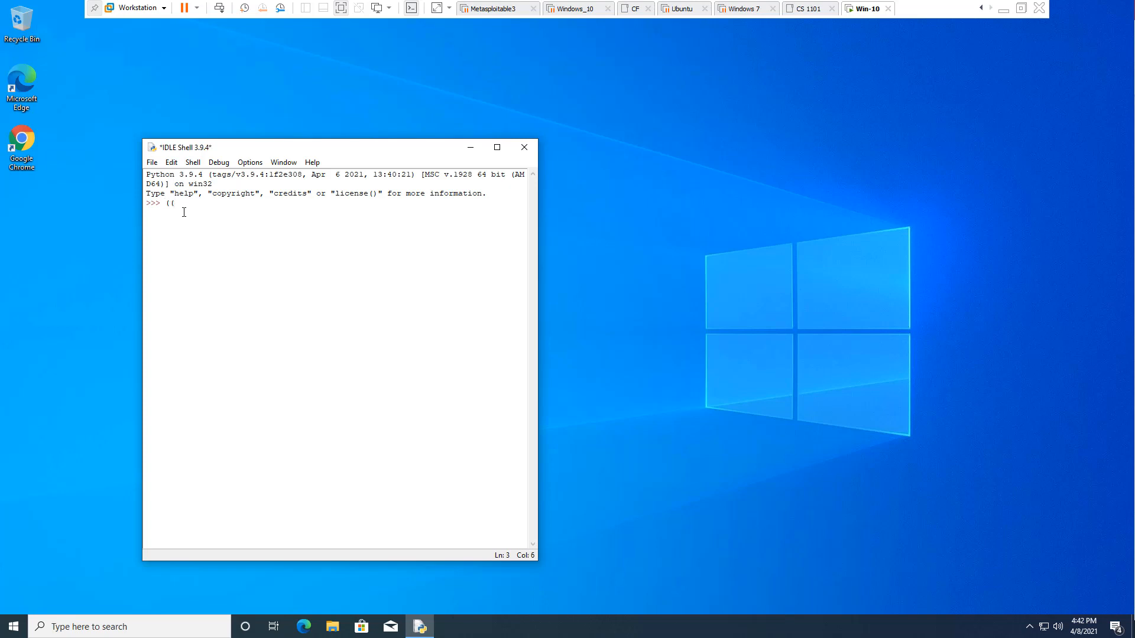
{"action": "type", "text": "42"}
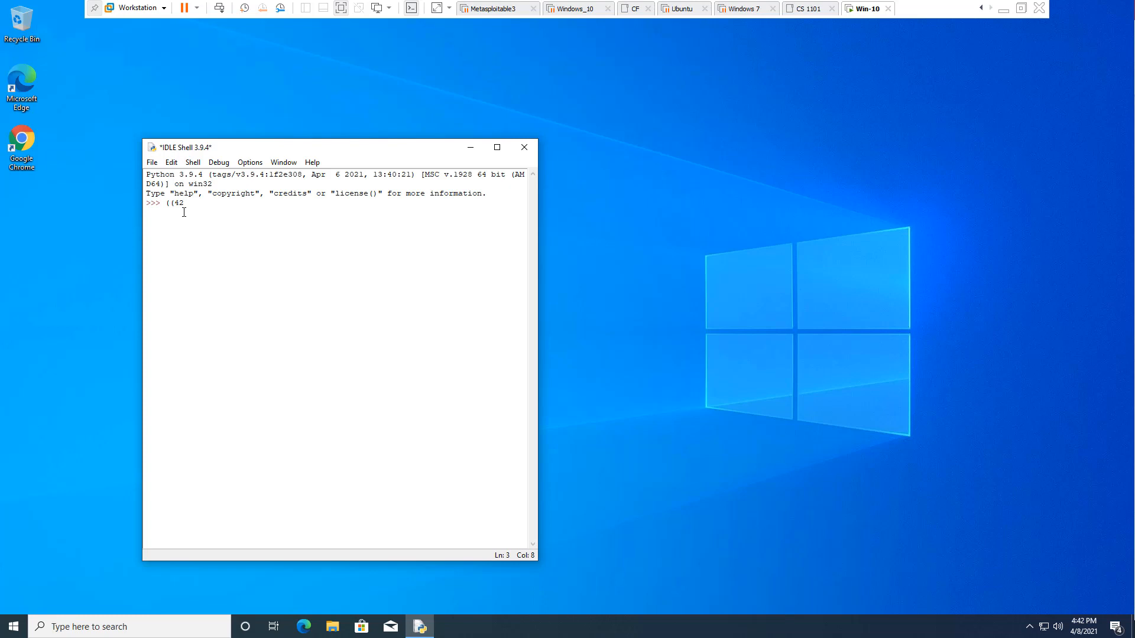
{"action": "type", "text": "*60"}
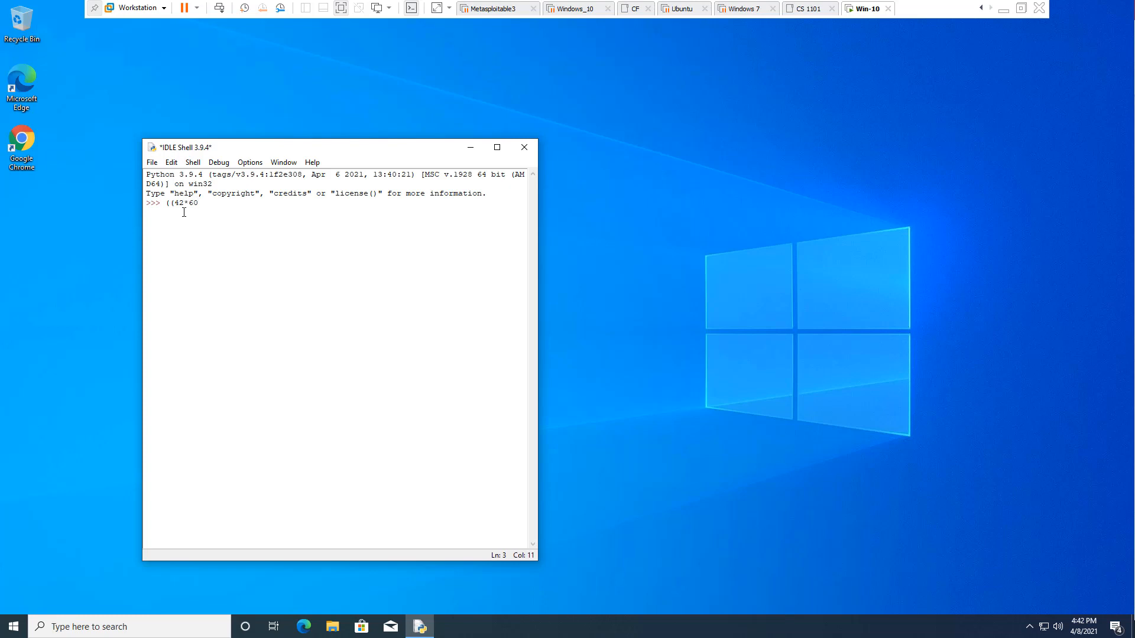
{"action": "type", "text": ")"}
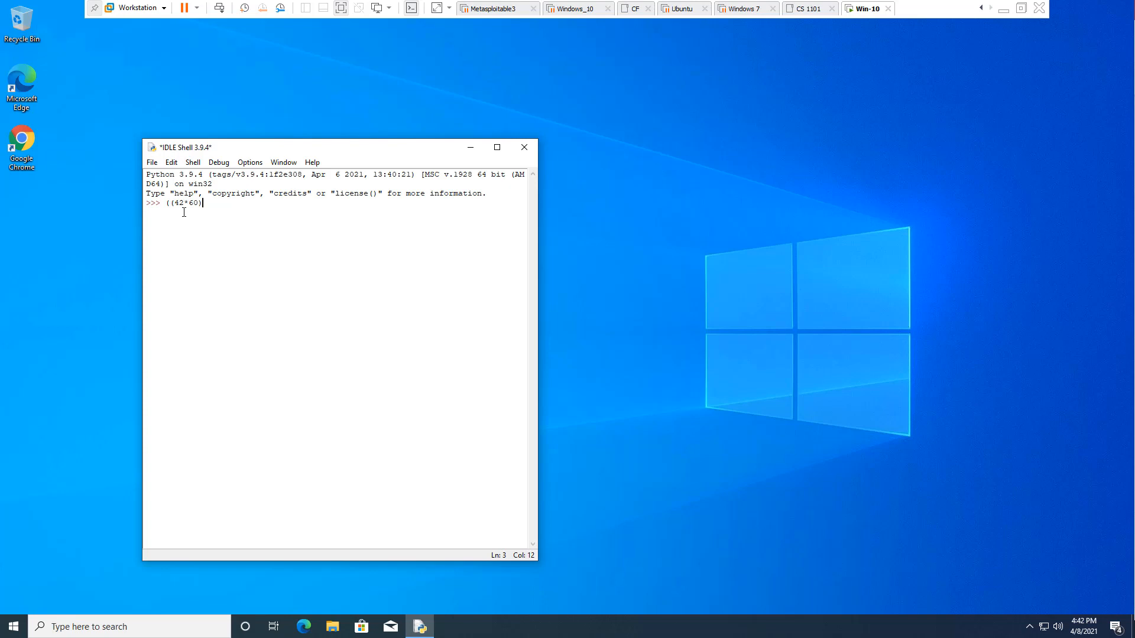
{"action": "type", "text": "+"}
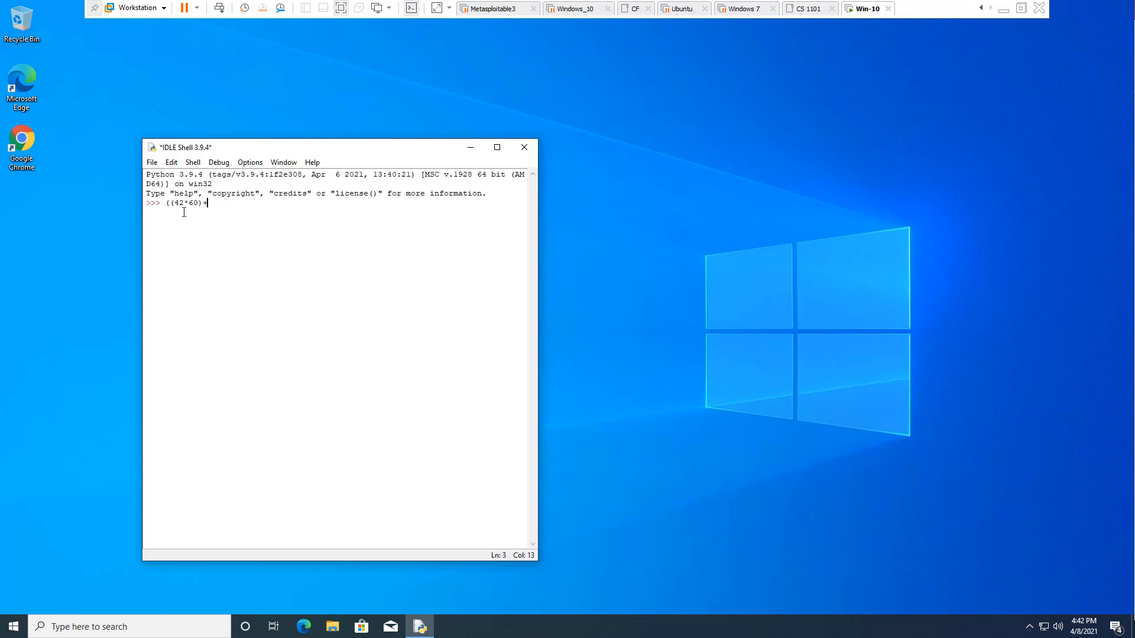
{"action": "type", "text": "42"}
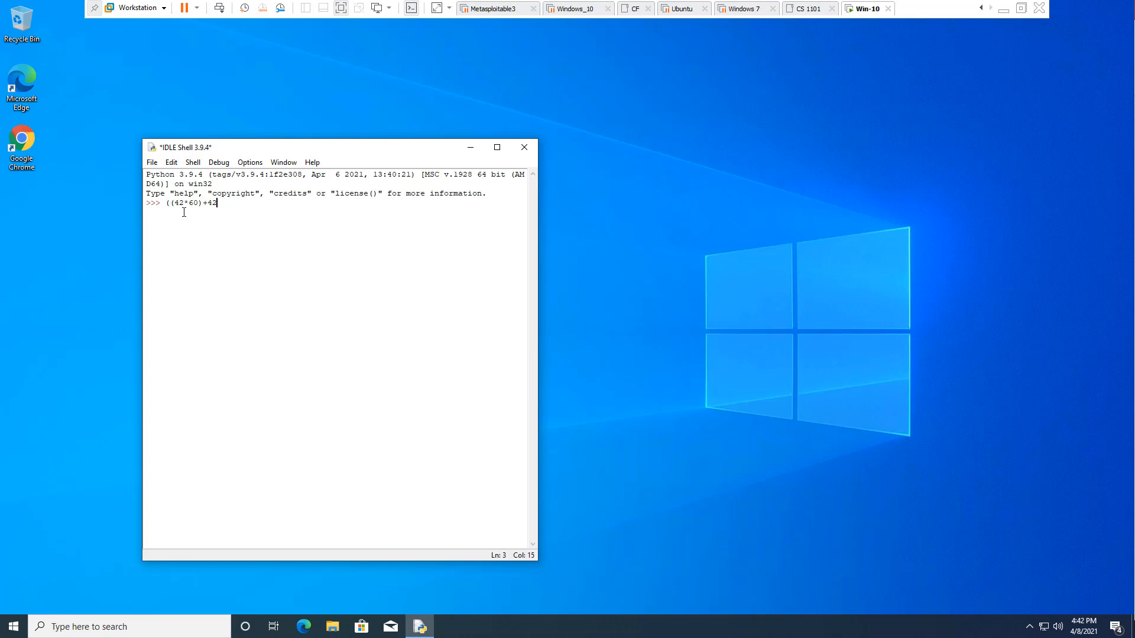
{"action": "key", "text": "Return"}
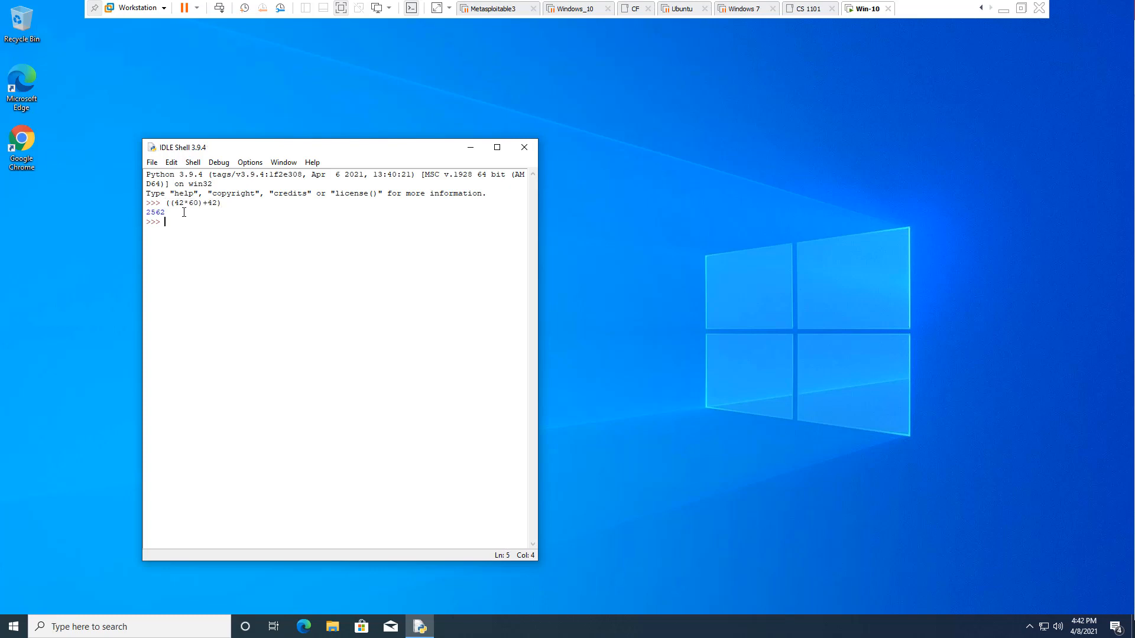
{"action": "mouse_move", "coordinate": [183, 223]}
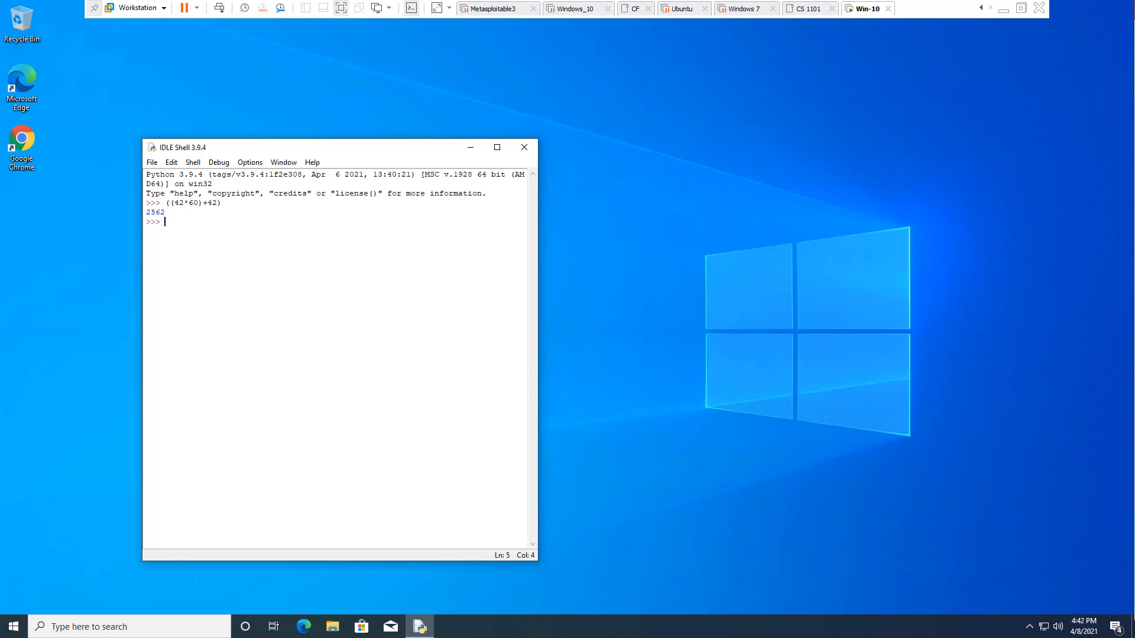
{"action": "mouse_move", "coordinate": [284, 239]}
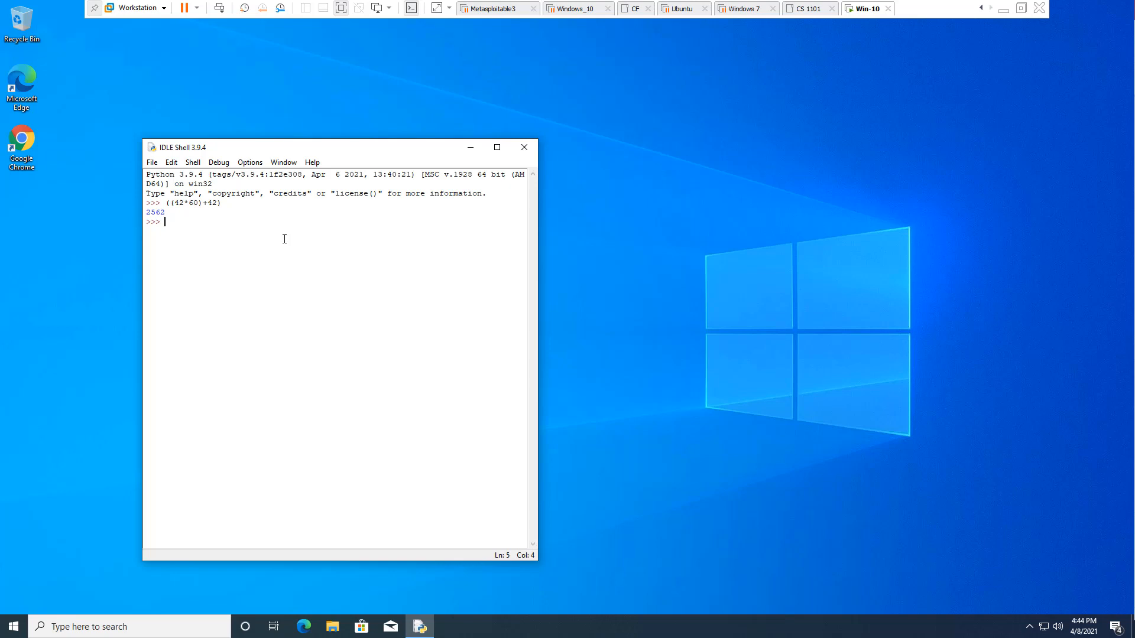
Enter (10/1.61), fixing a doubled parenthesis, to convert 10 km to 6.211180124223602 miles
{"action": "type", "text": "(("}
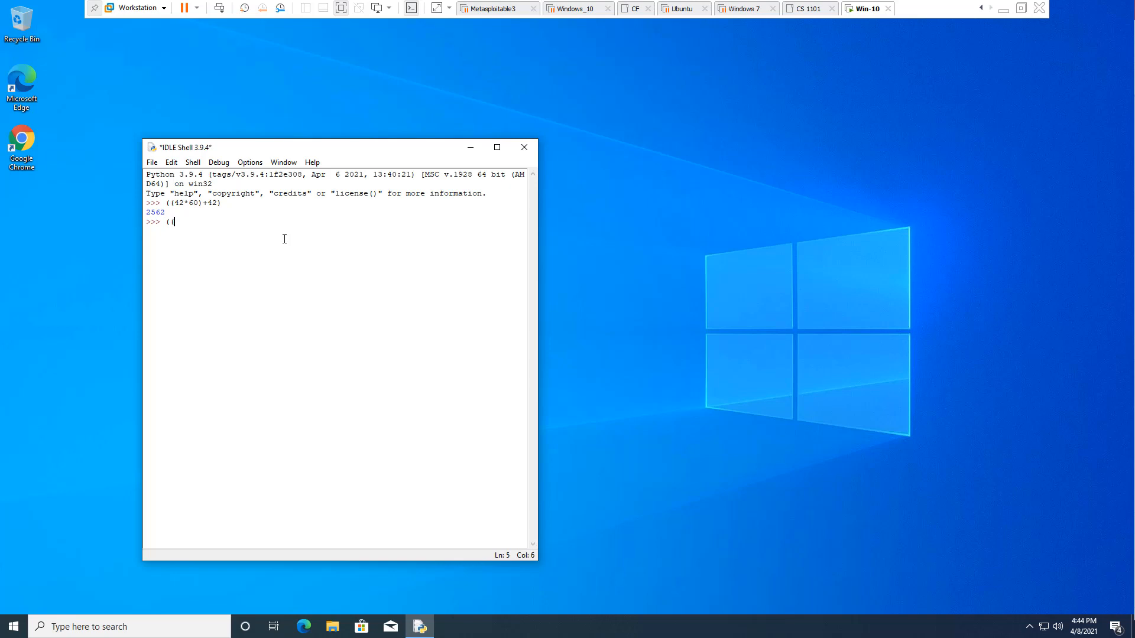
{"action": "key", "text": "backspace"}
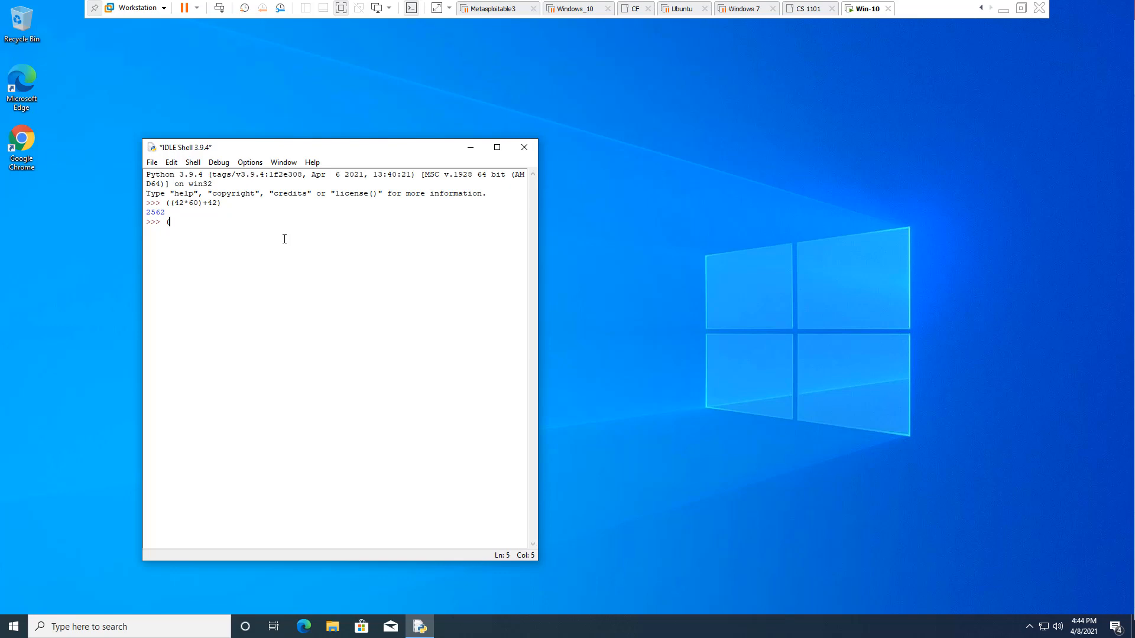
{"action": "type", "text": "10"}
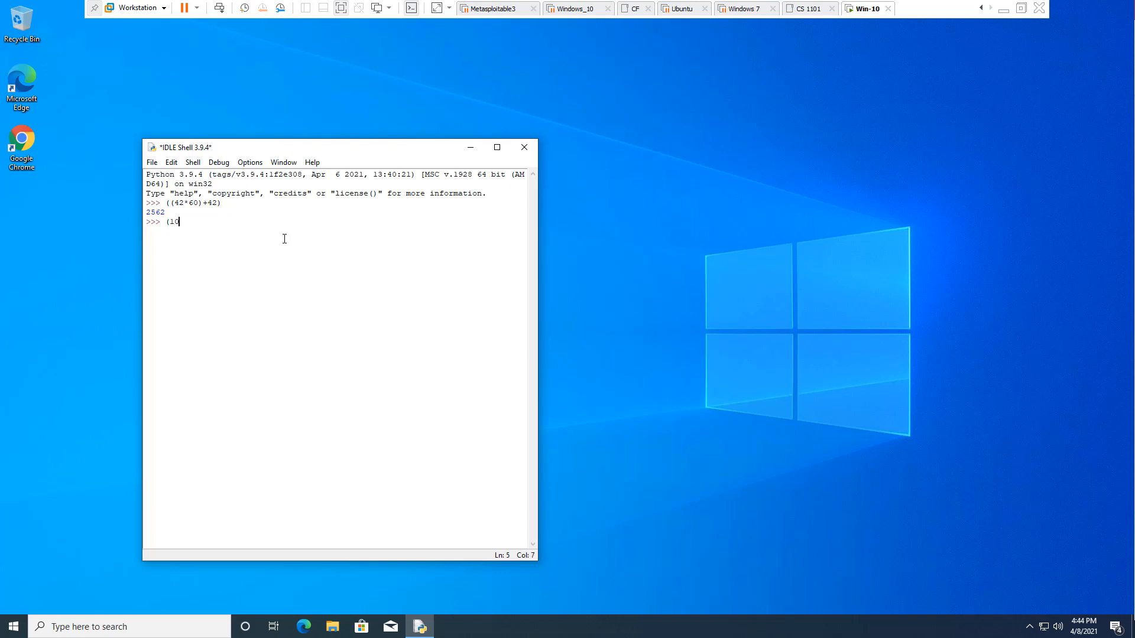
{"action": "type", "text": "/"}
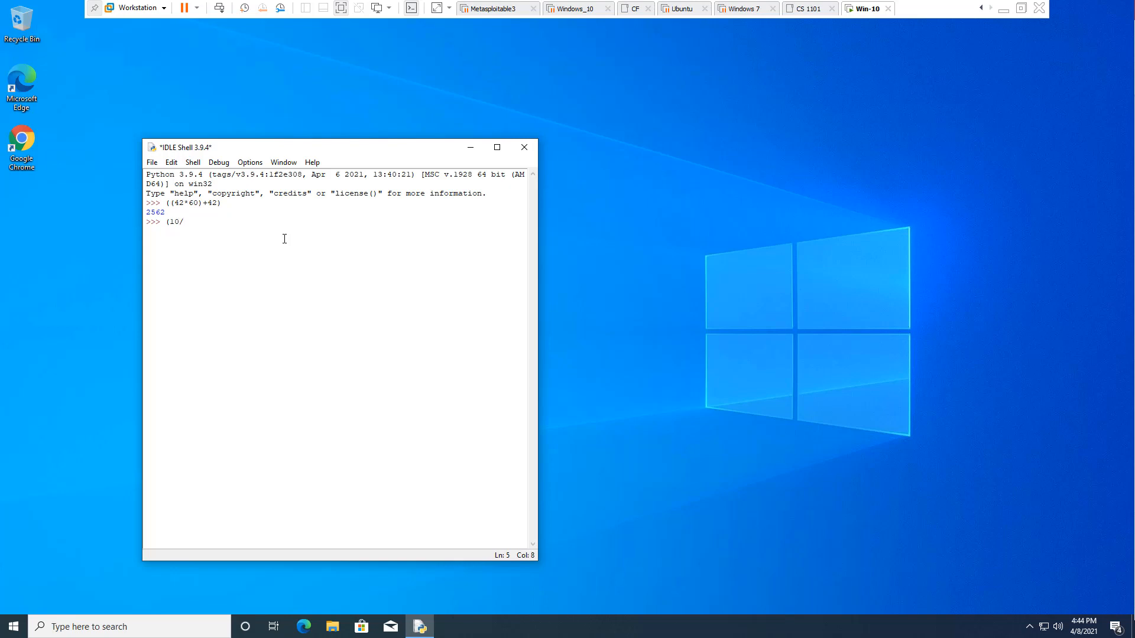
{"action": "type", "text": "1.61)"}
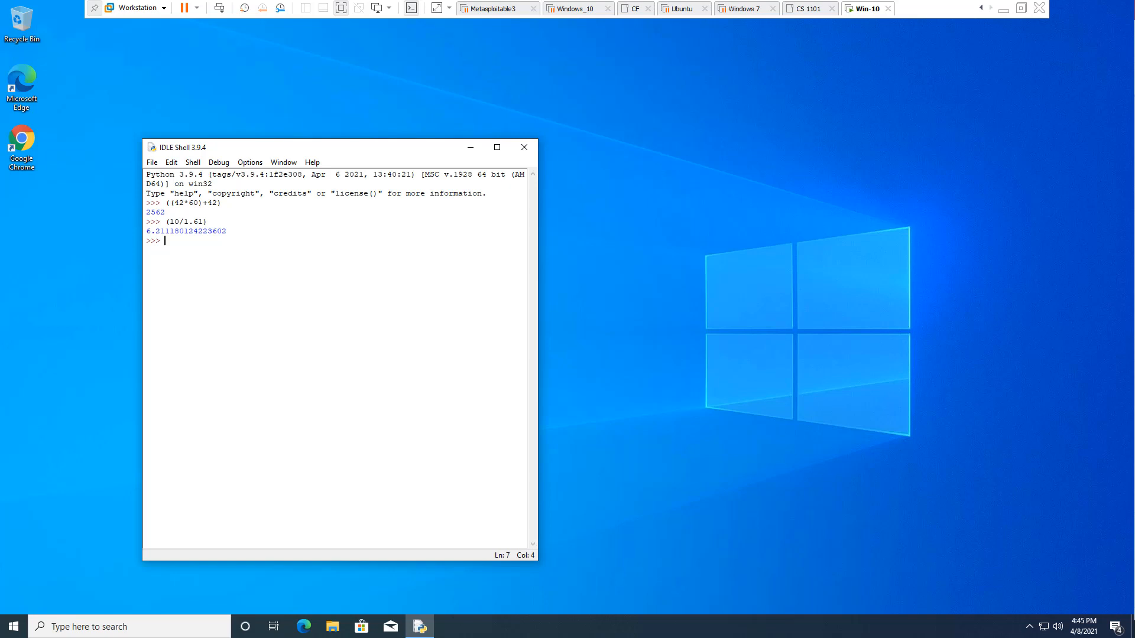
{"action": "mouse_move", "coordinate": [161, 246]}
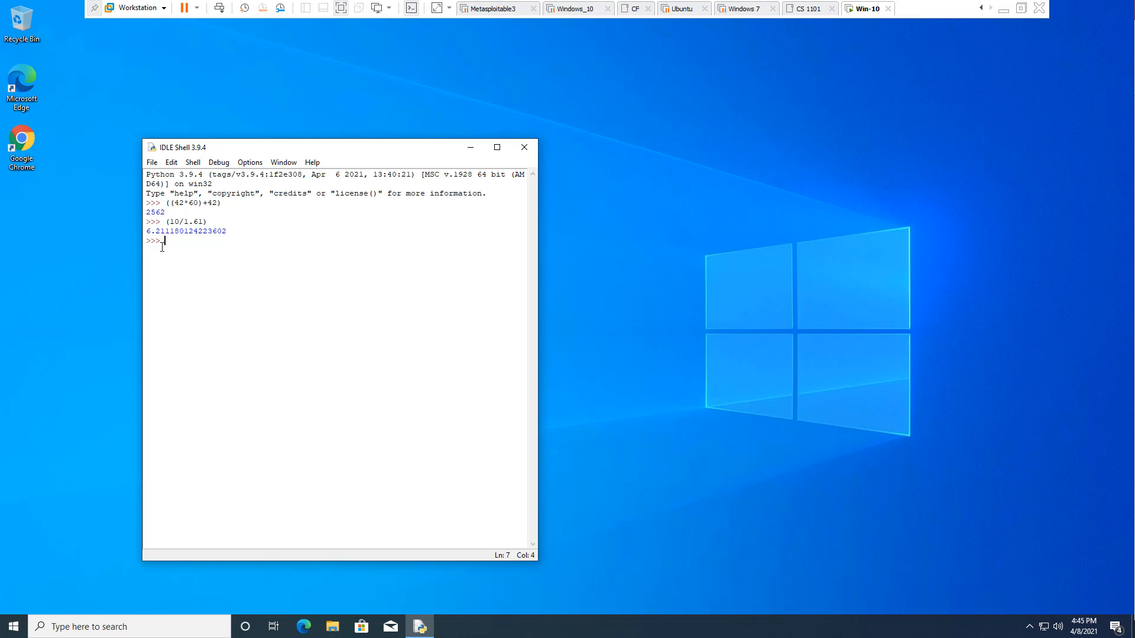
{"action": "mouse_move", "coordinate": [909, 447]}
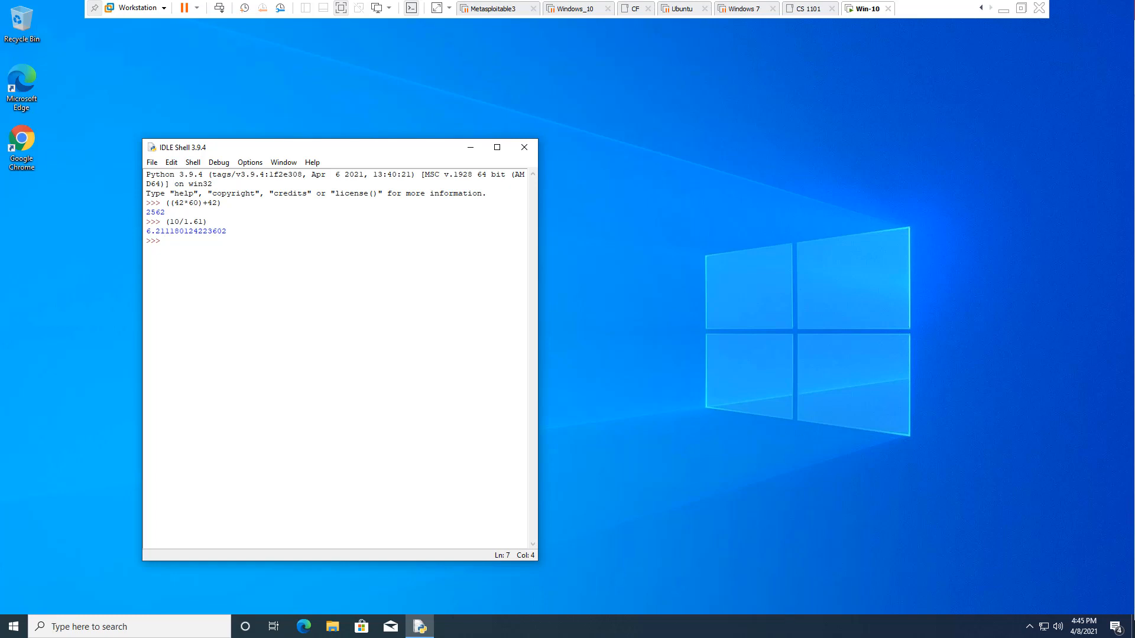
{"action": "mouse_move", "coordinate": [606, 331]}
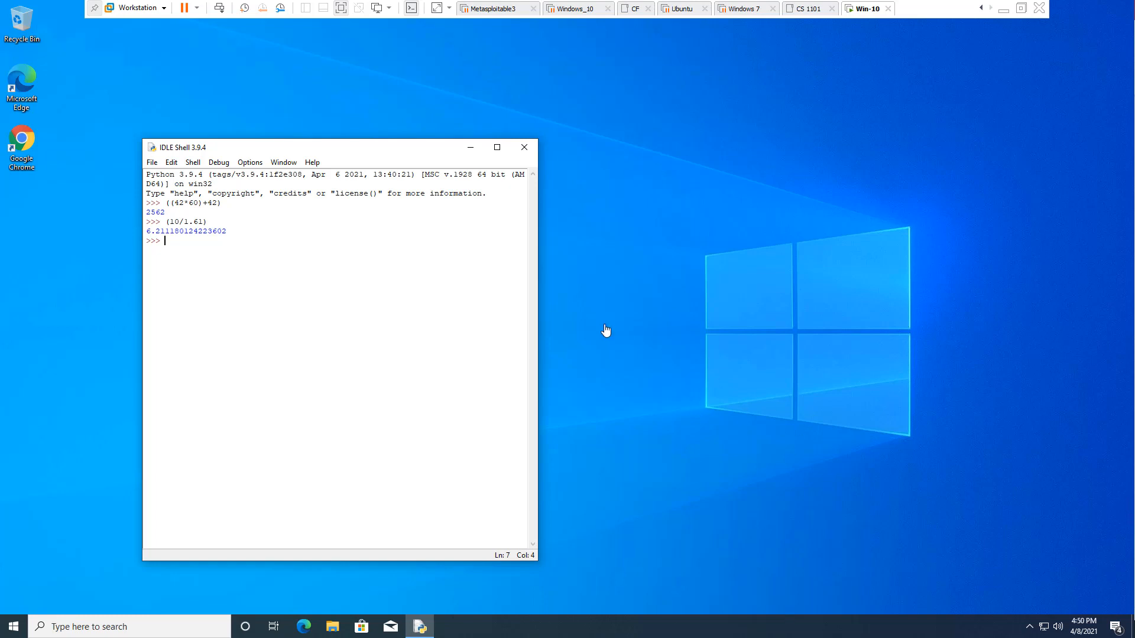
{"action": "mouse_move", "coordinate": [373, 281]}
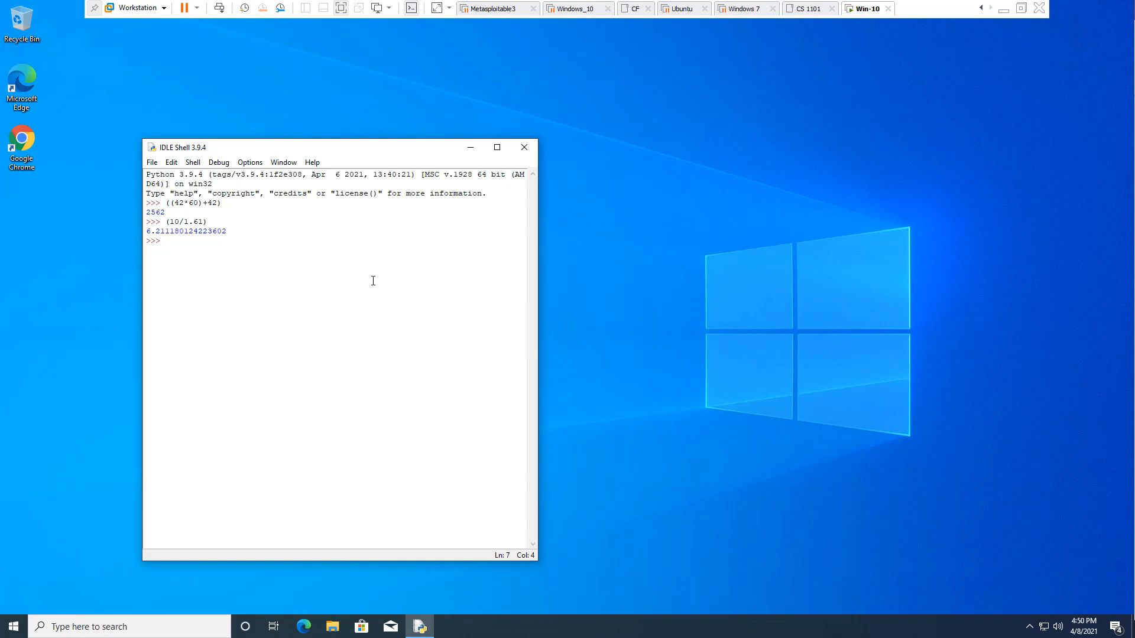
Divide 6.211180124223602 by 2562, giving 0.0024243482139826703 miles per second, and select the result
{"action": "left_click", "coordinate": [165, 241]}
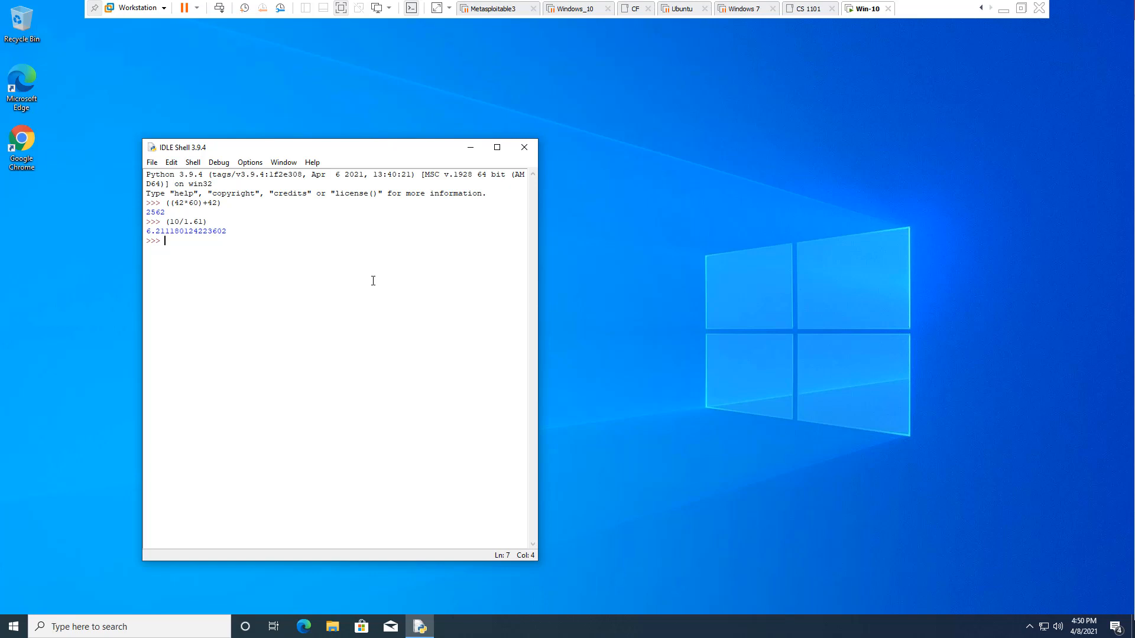
{"action": "mouse_move", "coordinate": [188, 238]}
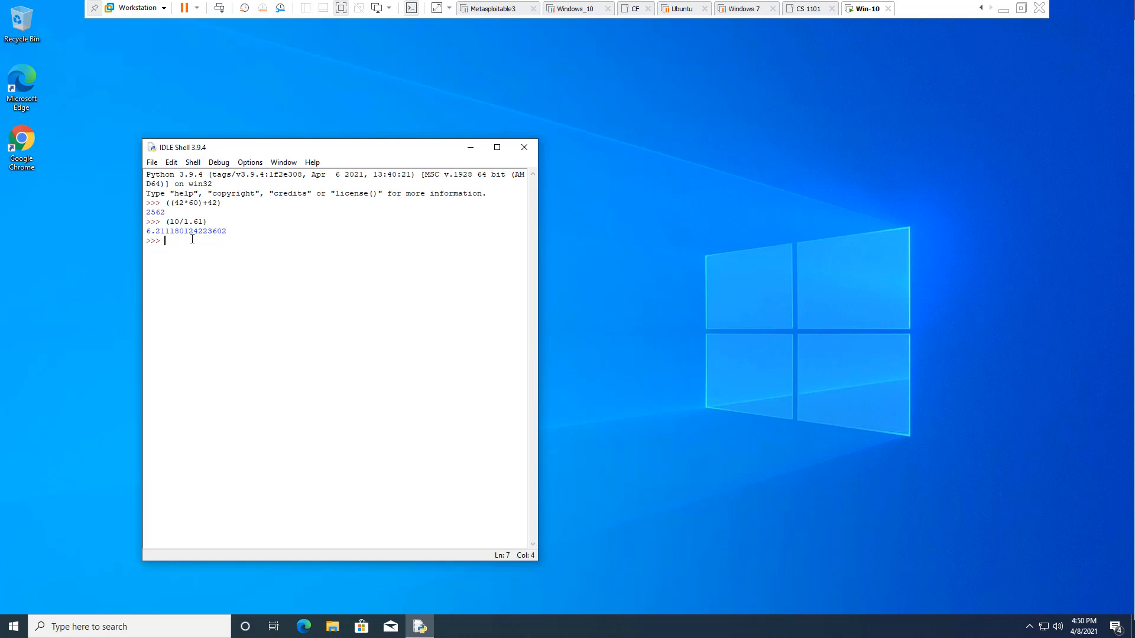
{"action": "type", "text": "6."}
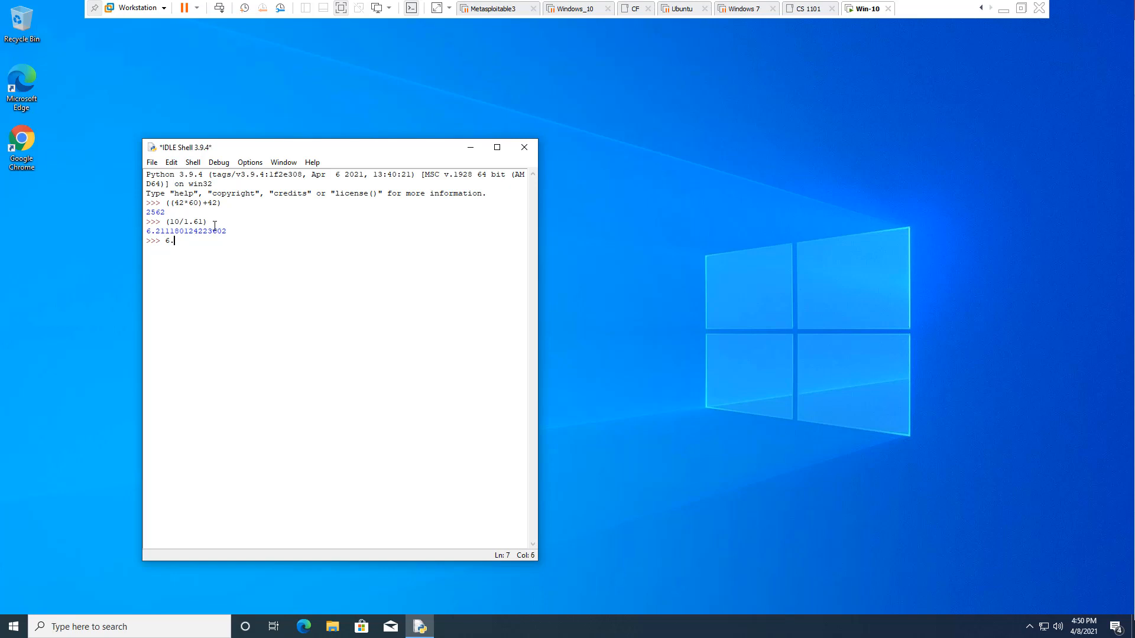
{"action": "type", "text": "211"}
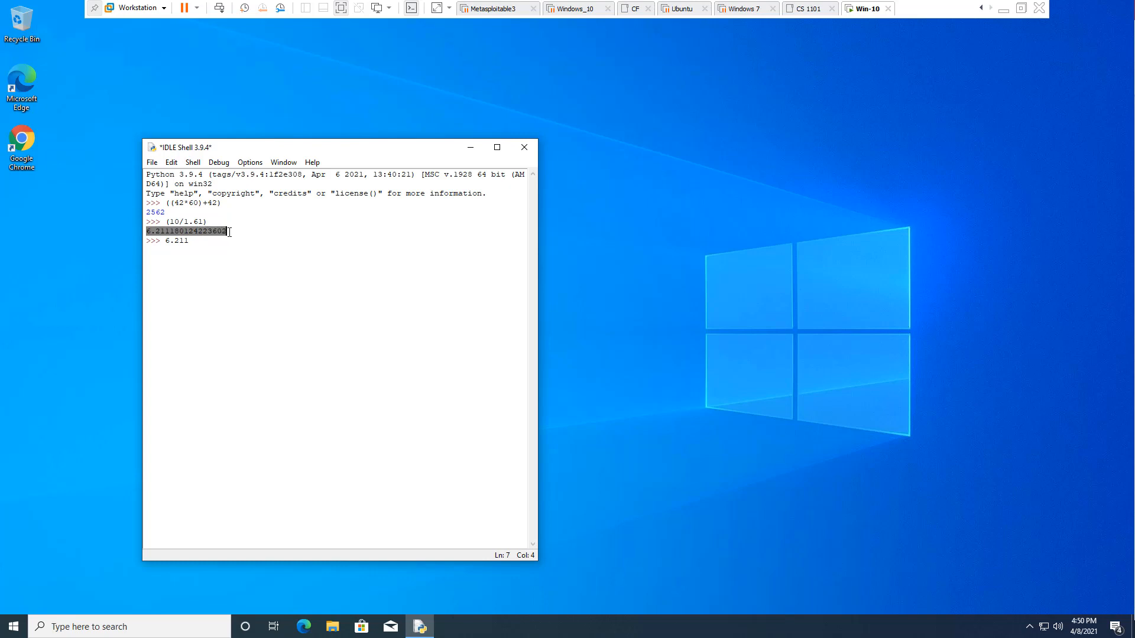
{"action": "left_click", "coordinate": [197, 242]}
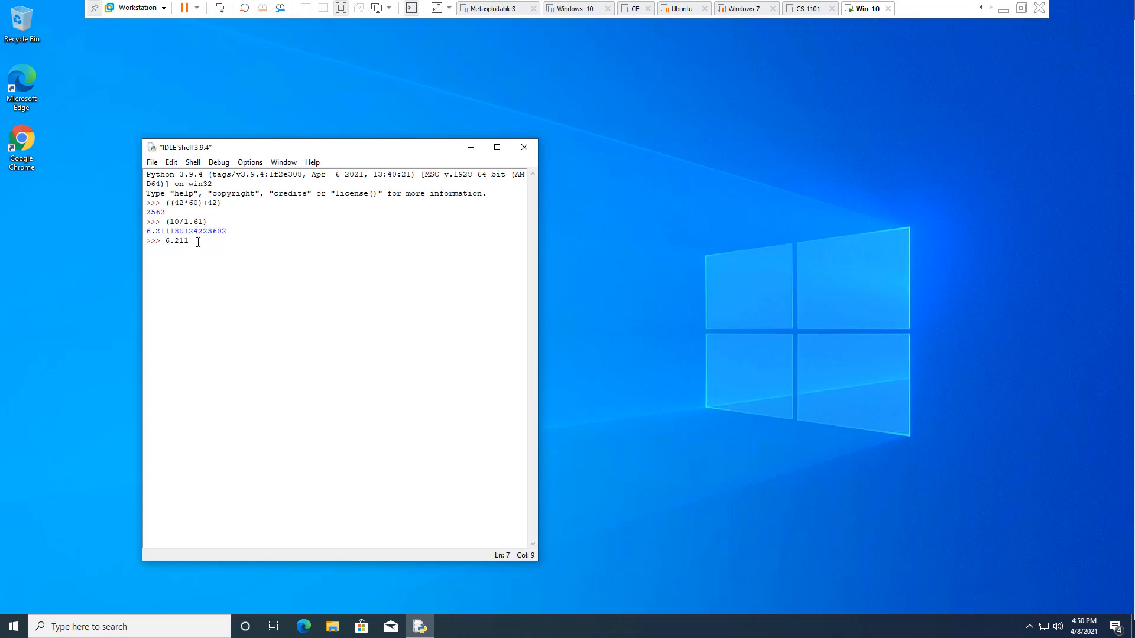
{"action": "right_click", "coordinate": [173, 241]}
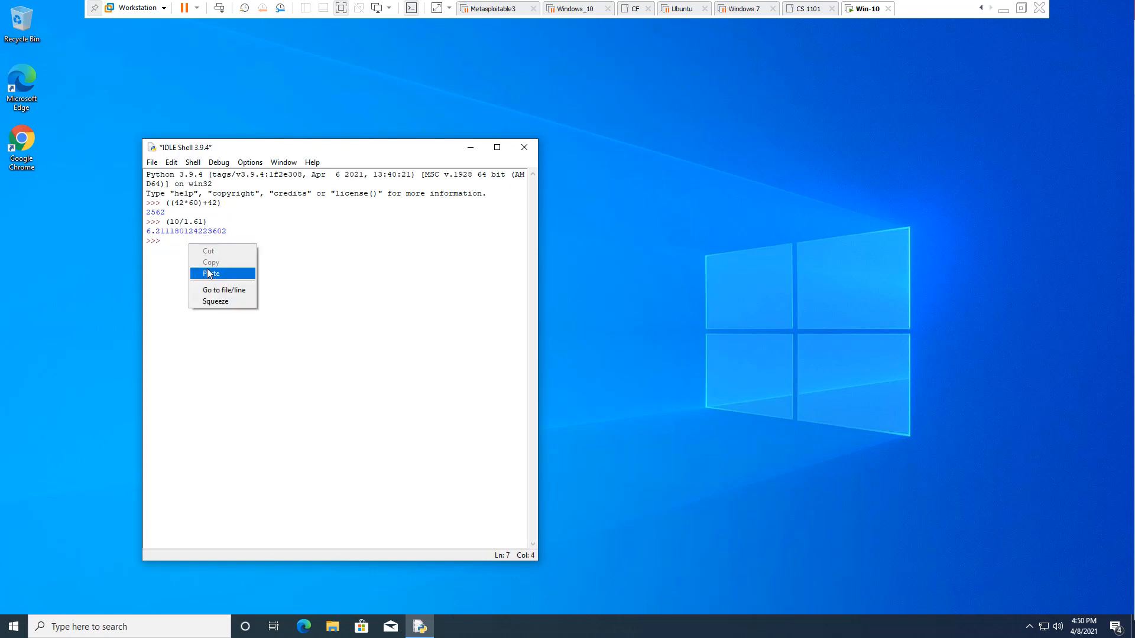
{"action": "left_click", "coordinate": [212, 274]}
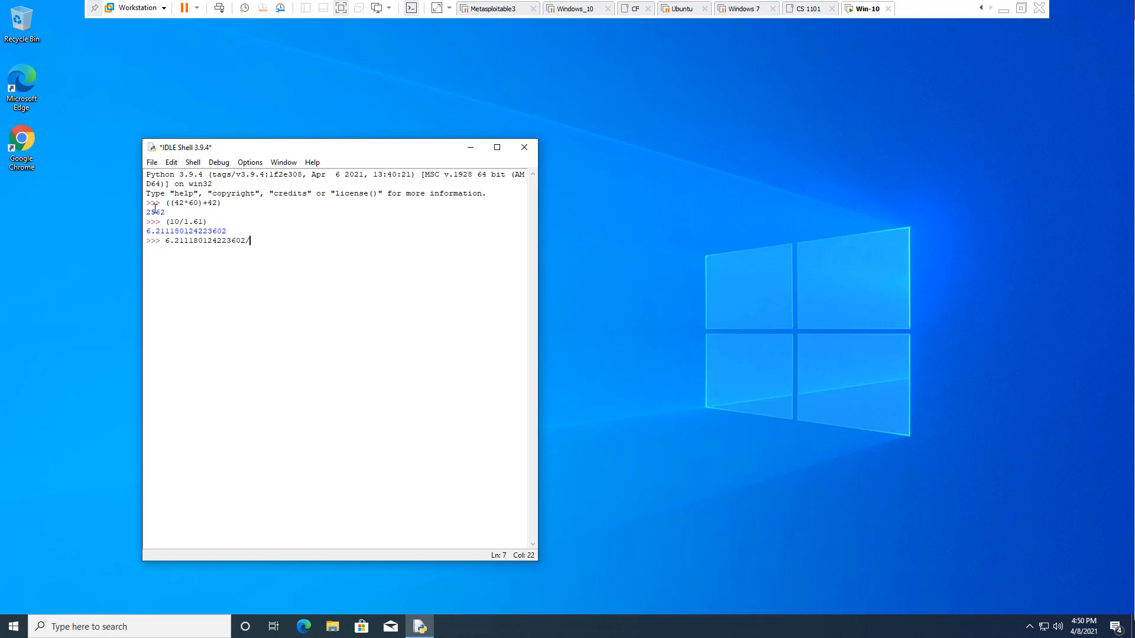
{"action": "mouse_move", "coordinate": [259, 244]}
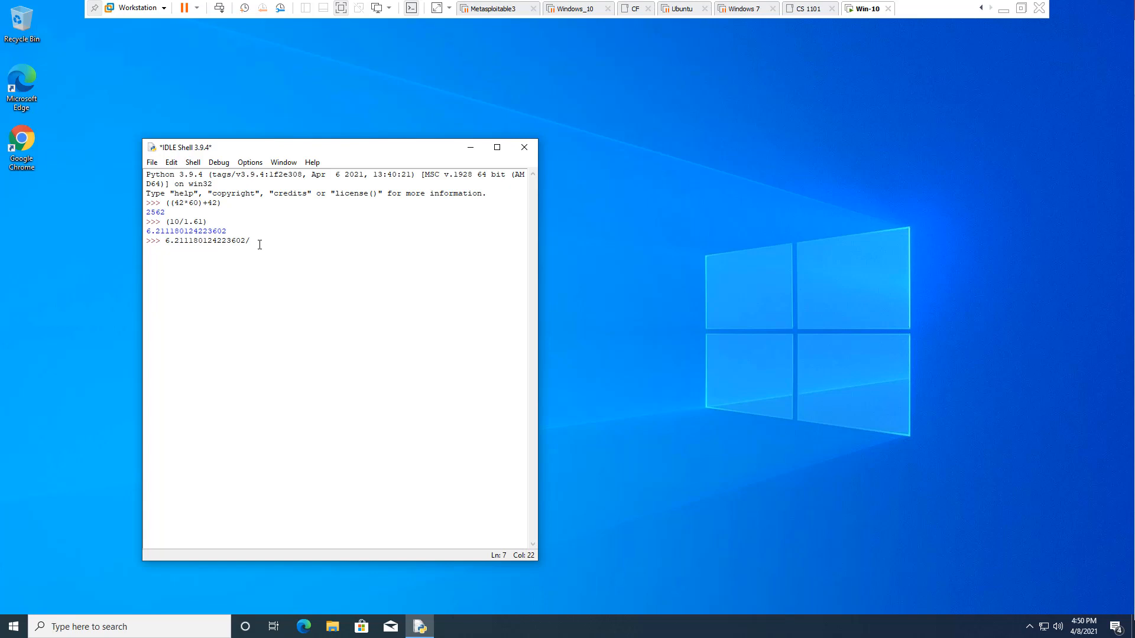
{"action": "type", "text": "2562"}
{"action": "key", "text": "Return"}
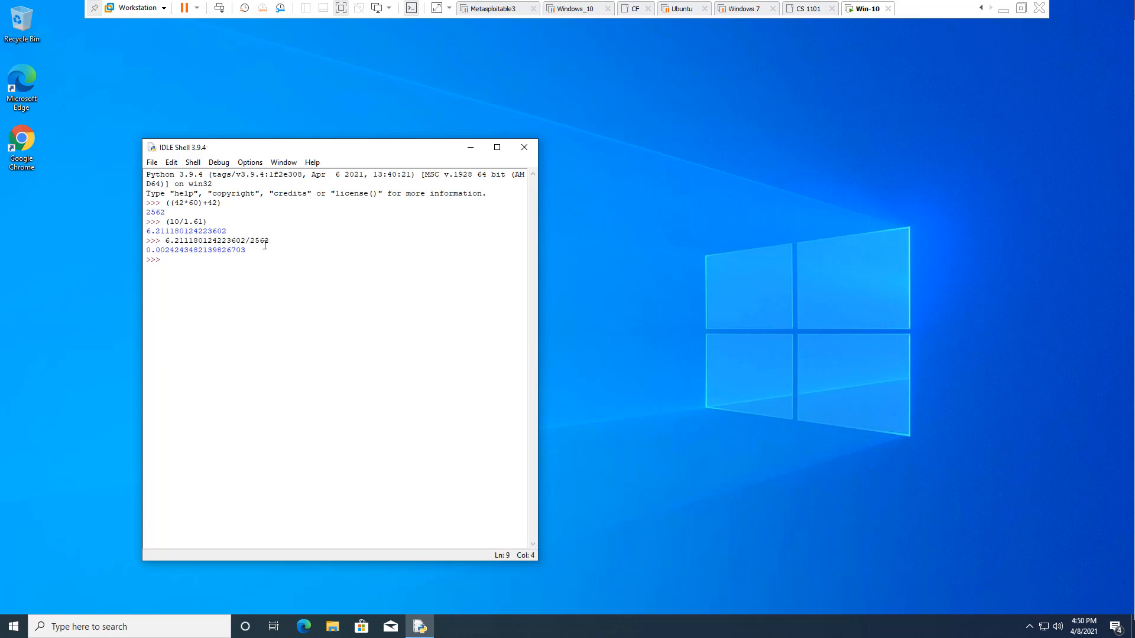
{"action": "left_click", "coordinate": [228, 249]}
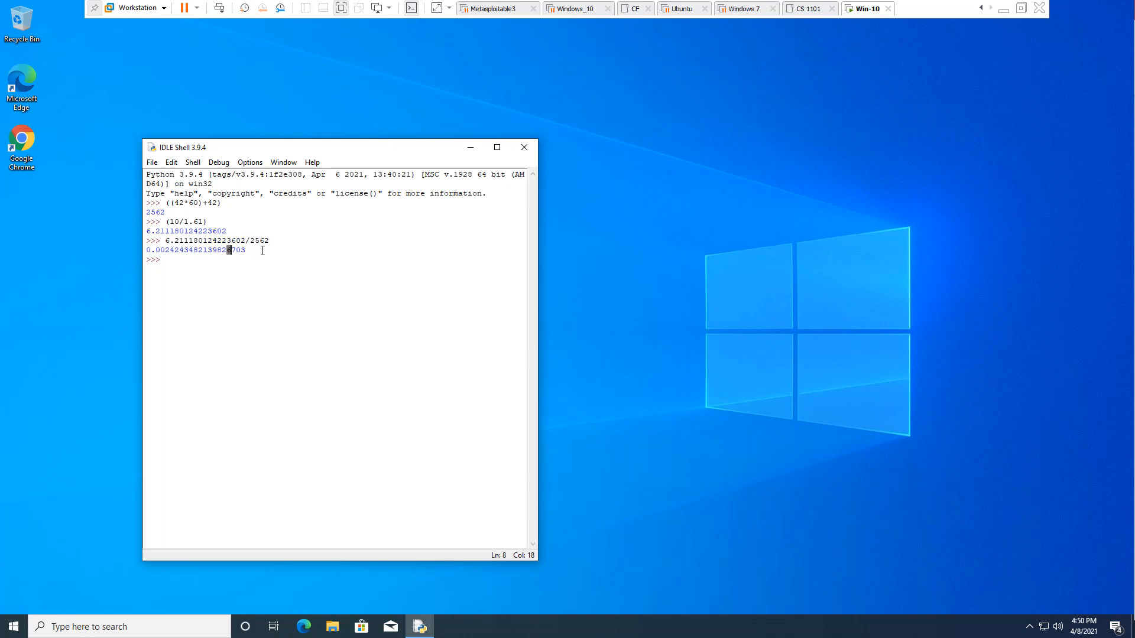
{"action": "left_click_drag", "start_coordinate": [149, 241], "coordinate": [244, 251]}
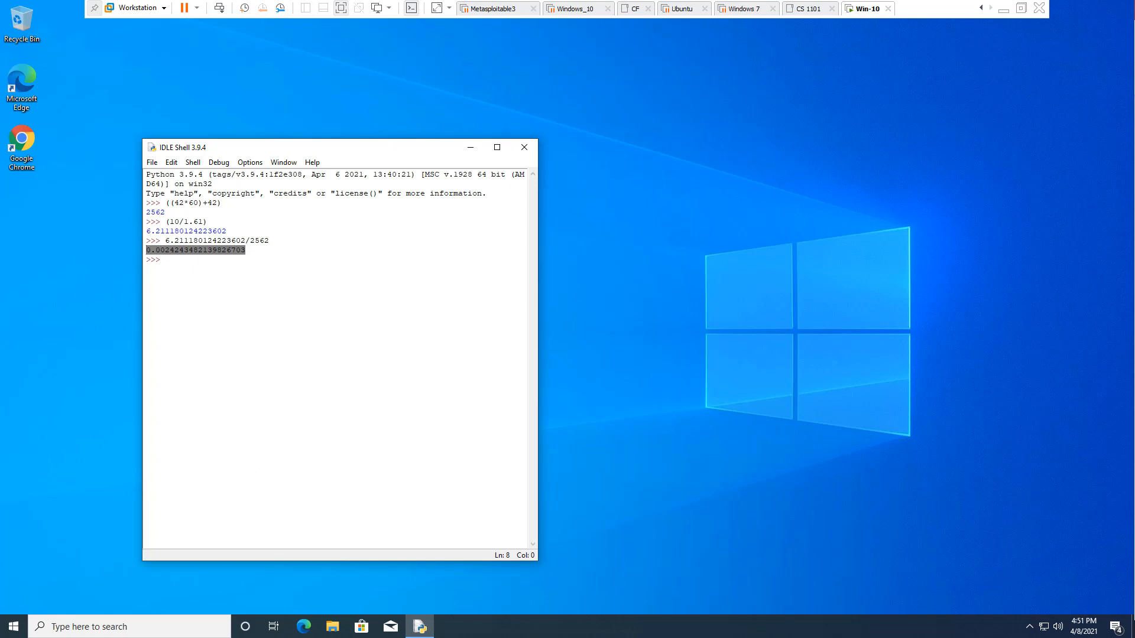
Paste the miles-per-second value and multiply by 60, getting 0.14546089283896022 miles per minute
{"action": "left_click", "coordinate": [202, 263]}
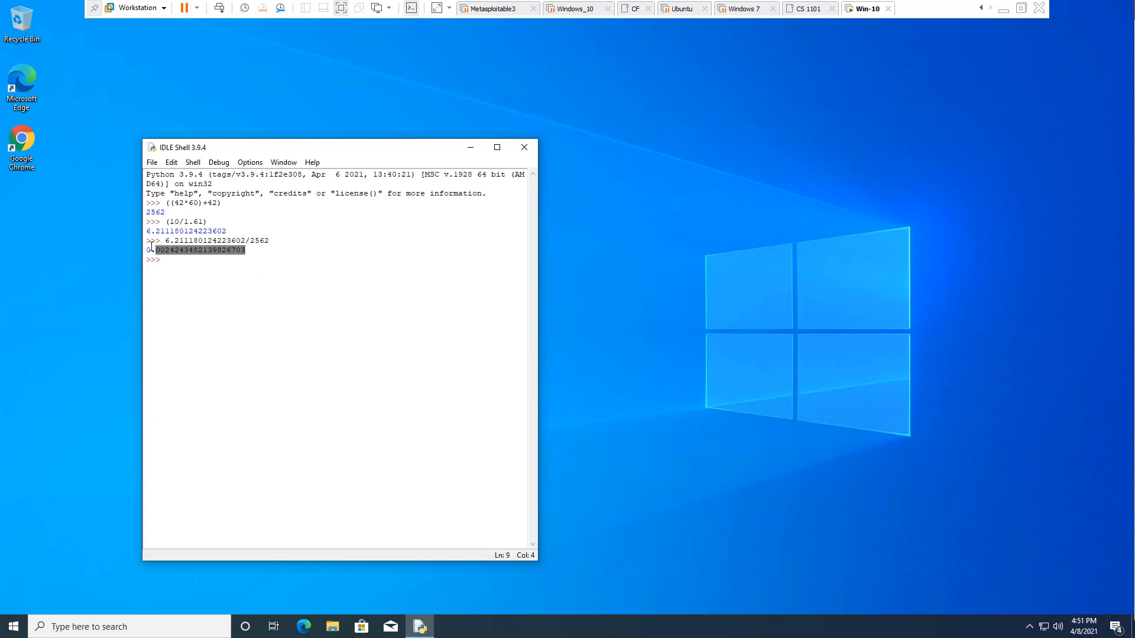
{"action": "type", "text": ","}
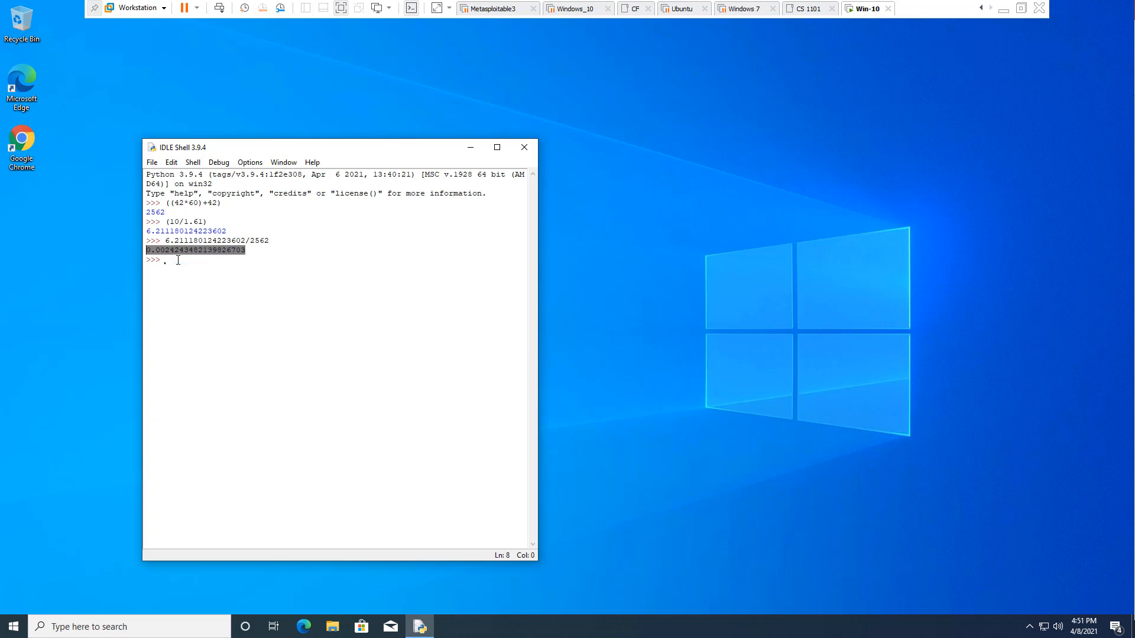
{"action": "right_click", "coordinate": [165, 259]}
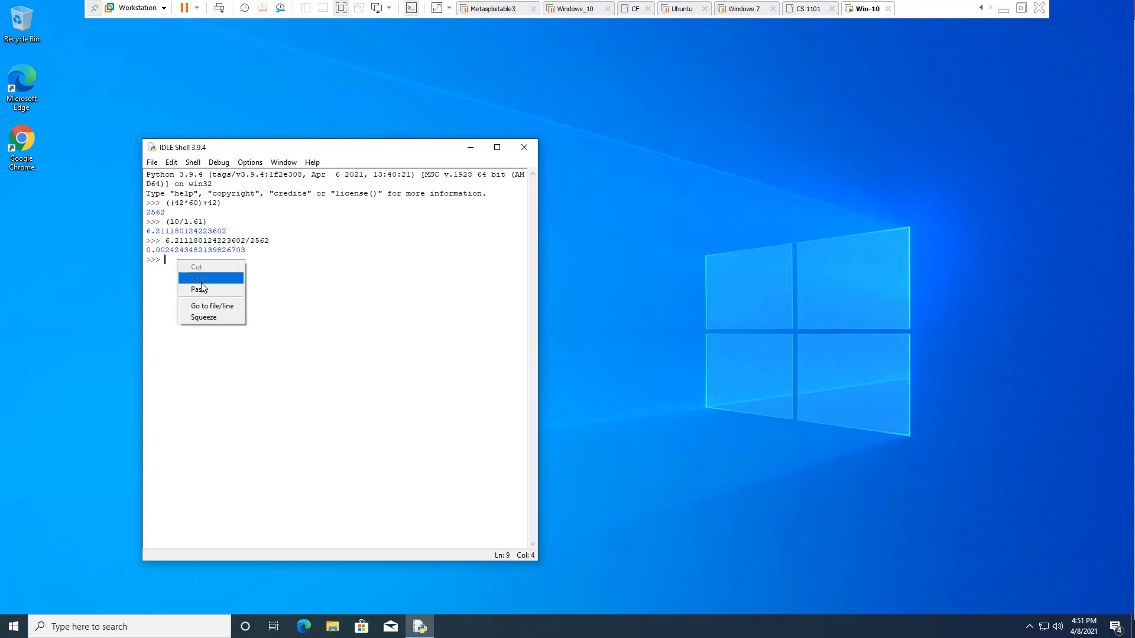
{"action": "left_click", "coordinate": [199, 289]}
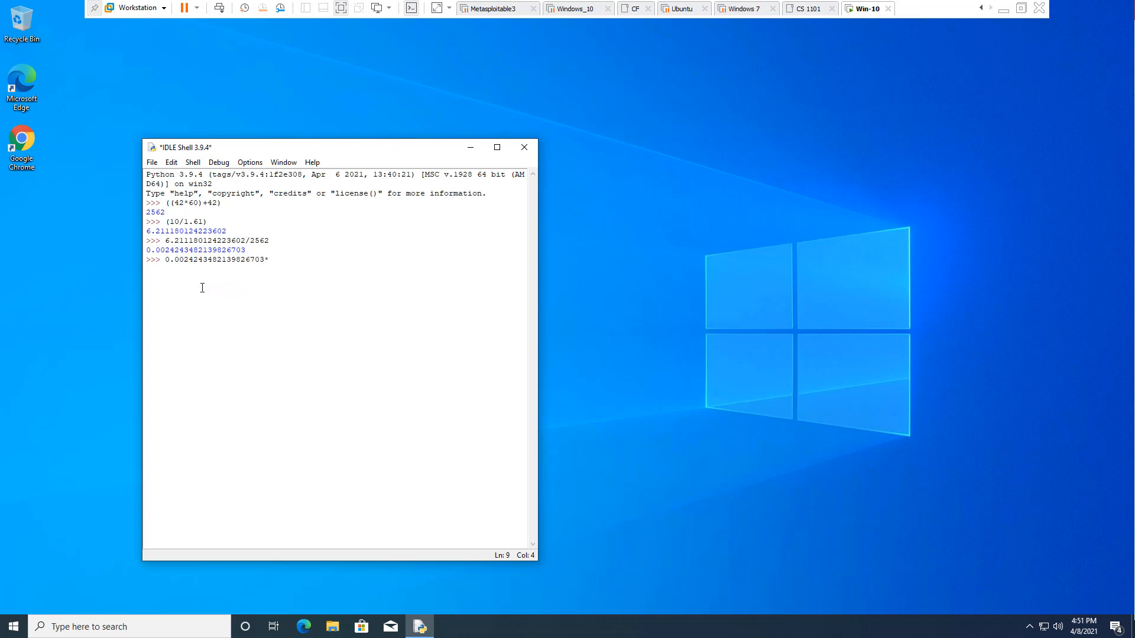
{"action": "type", "text": "60"}
{"action": "key", "text": "Return"}
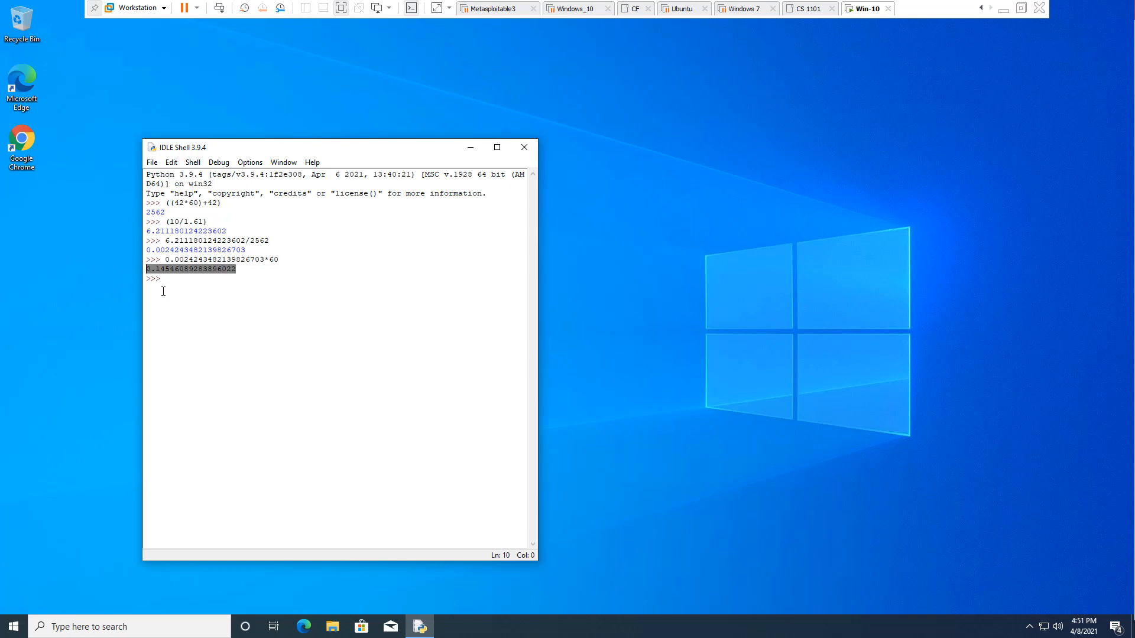
{"action": "left_click", "coordinate": [164, 278]}
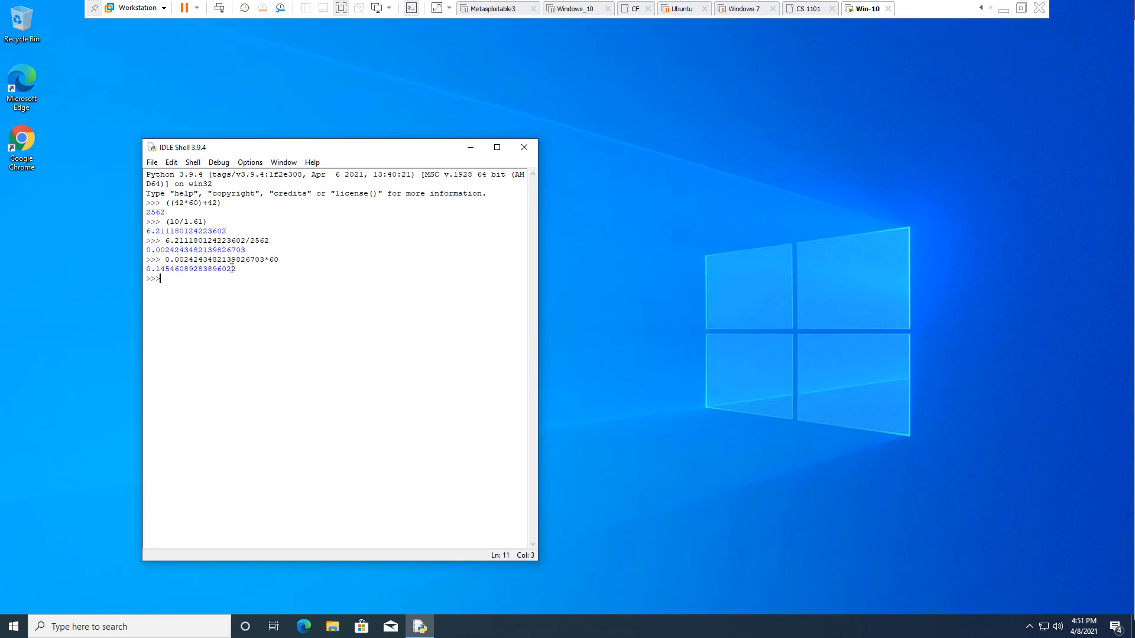
Paste and evaluate the miles-per-minute value, which accidentally gives 60.14546089283896
{"action": "right_click", "coordinate": [152, 270]}
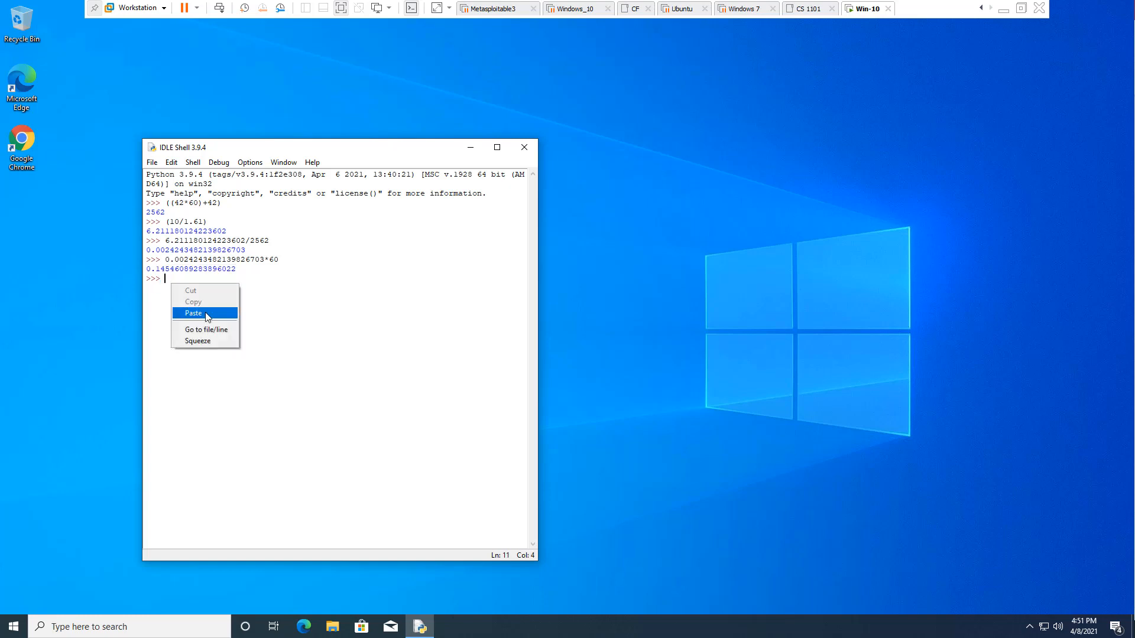
{"action": "left_click", "coordinate": [193, 313]}
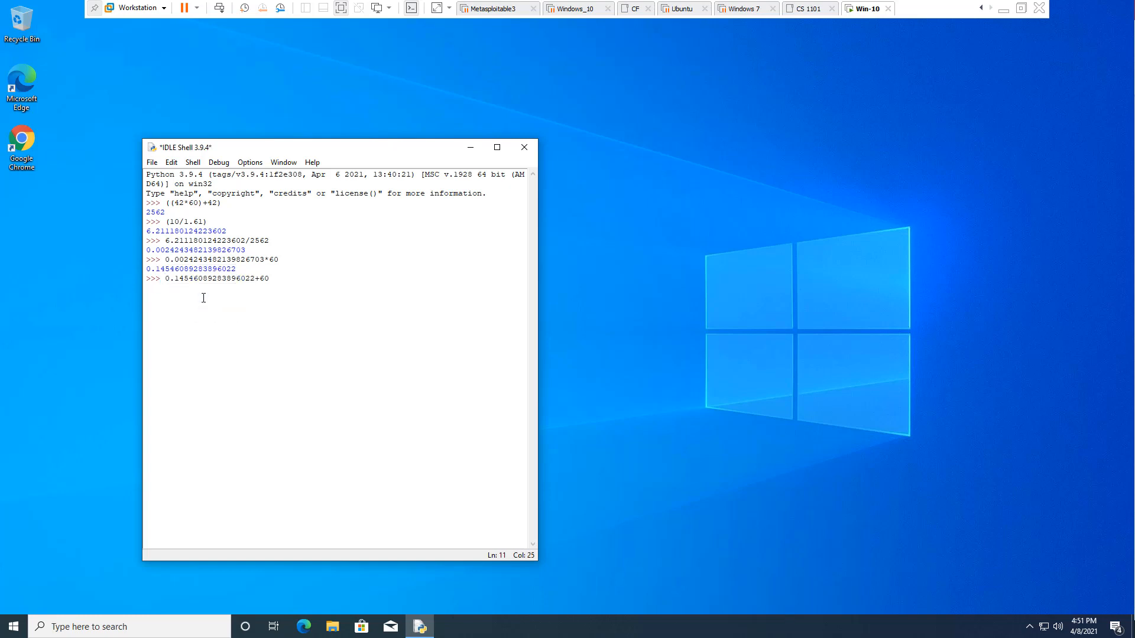
{"action": "key", "text": "Return"}
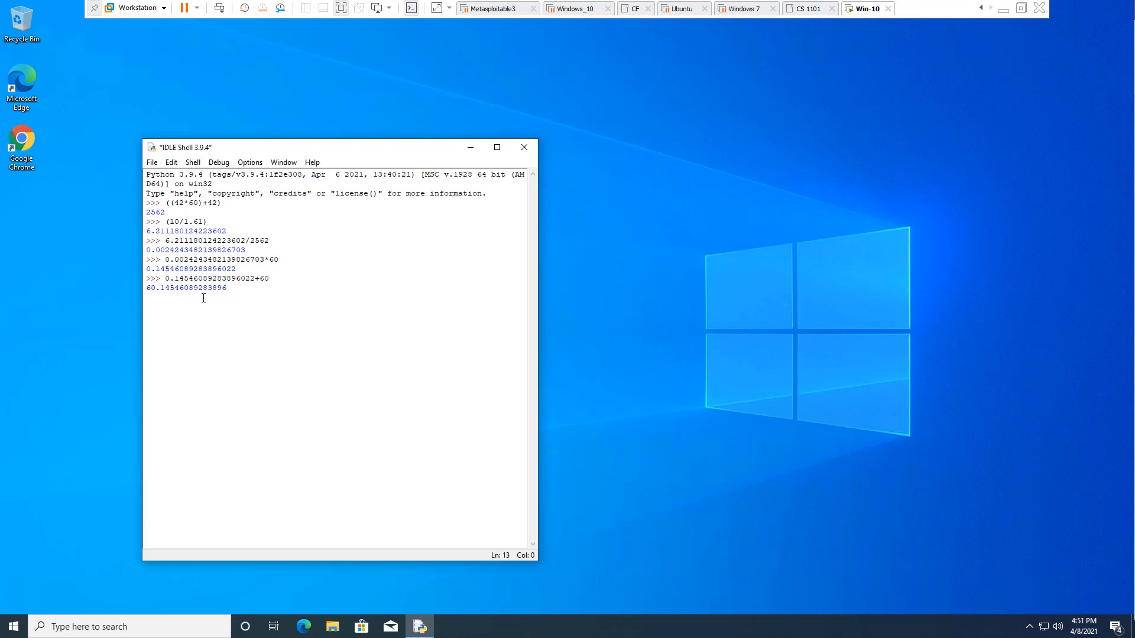
{"action": "key", "text": "Return"}
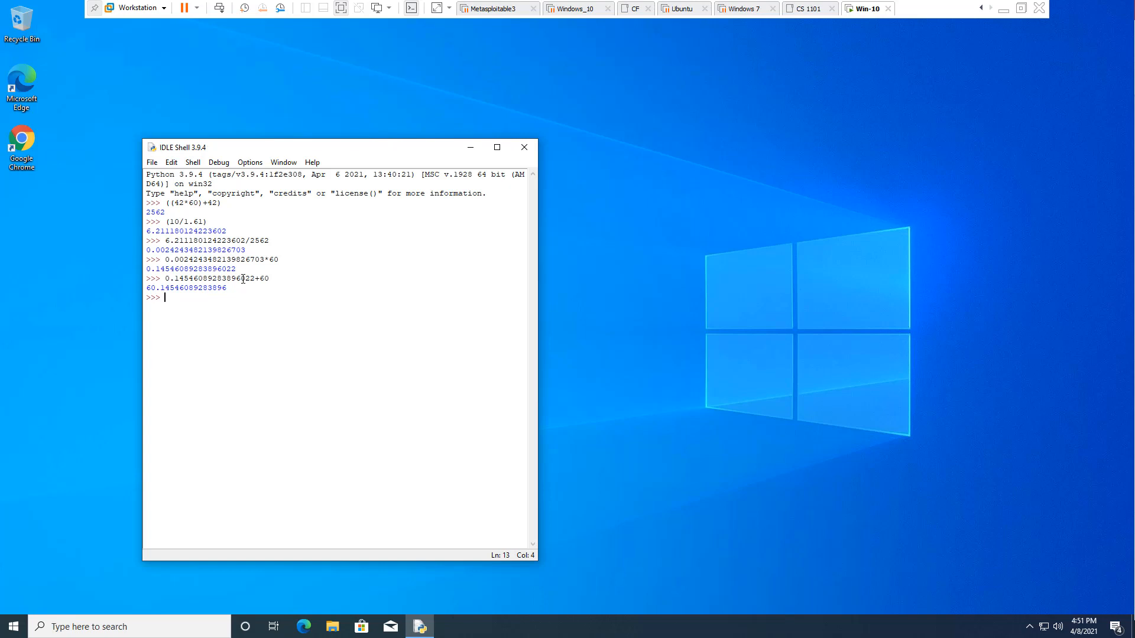
Evaluate 0.14546089283896022*60 to get 8.727653570337614 miles per hour
{"action": "type", "text": "0.14546089283896022"}
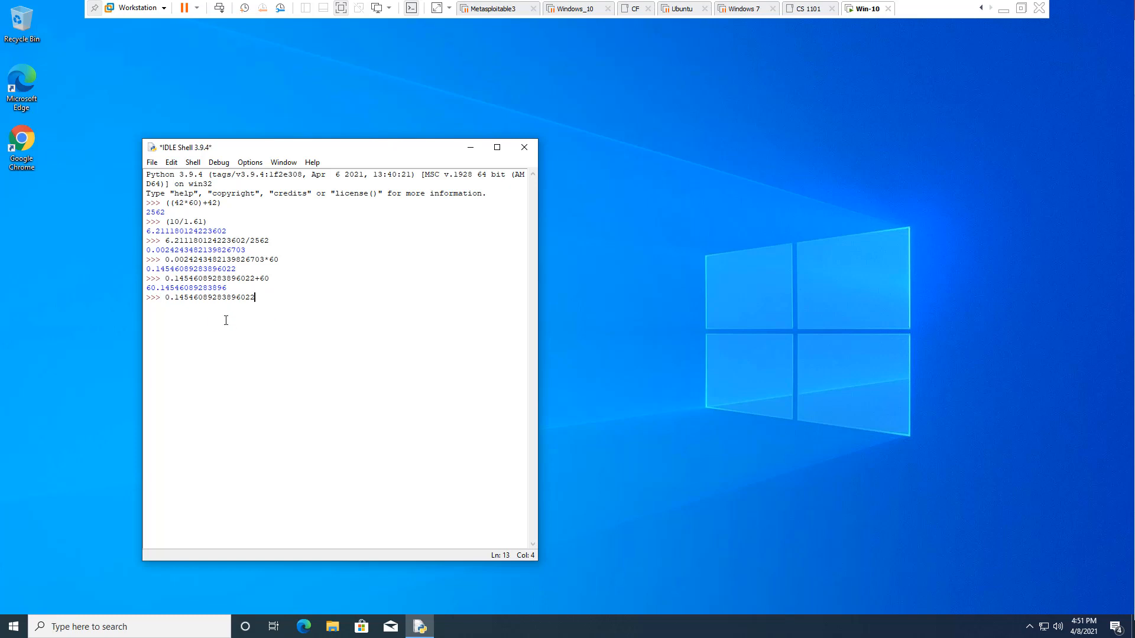
{"action": "type", "text": "*60"}
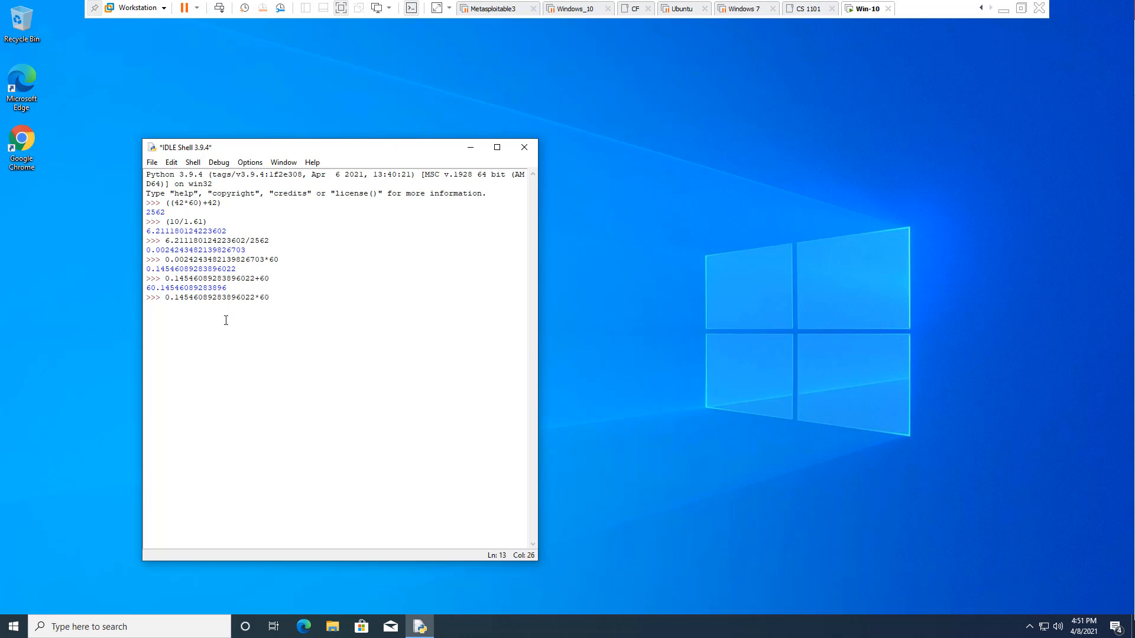
{"action": "key", "text": "Return"}
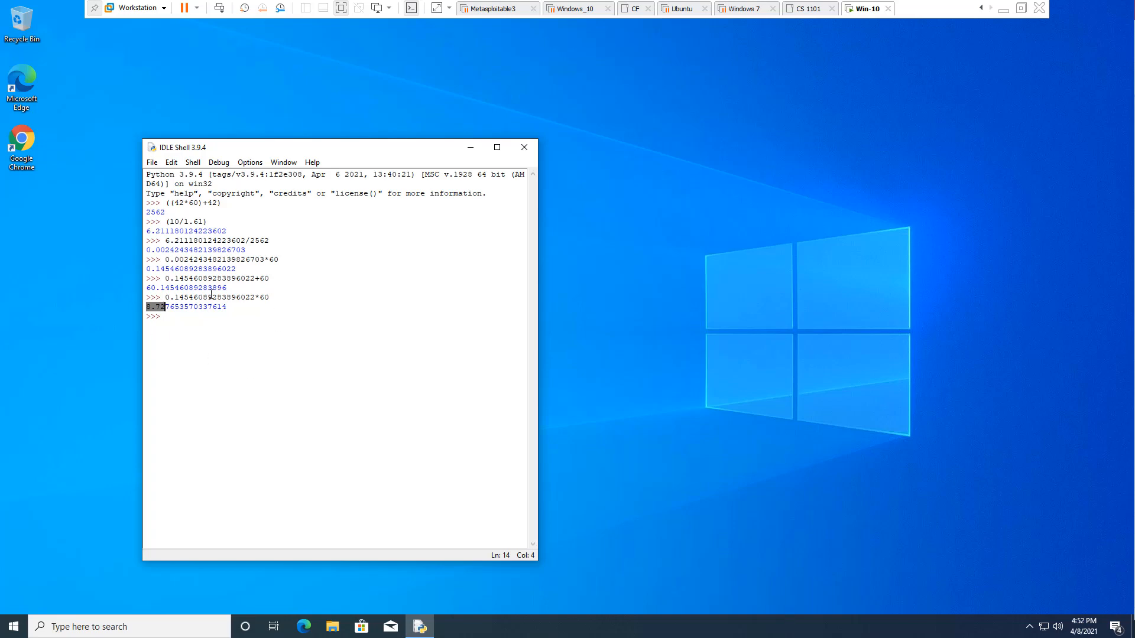
{"action": "mouse_move", "coordinate": [197, 367]}
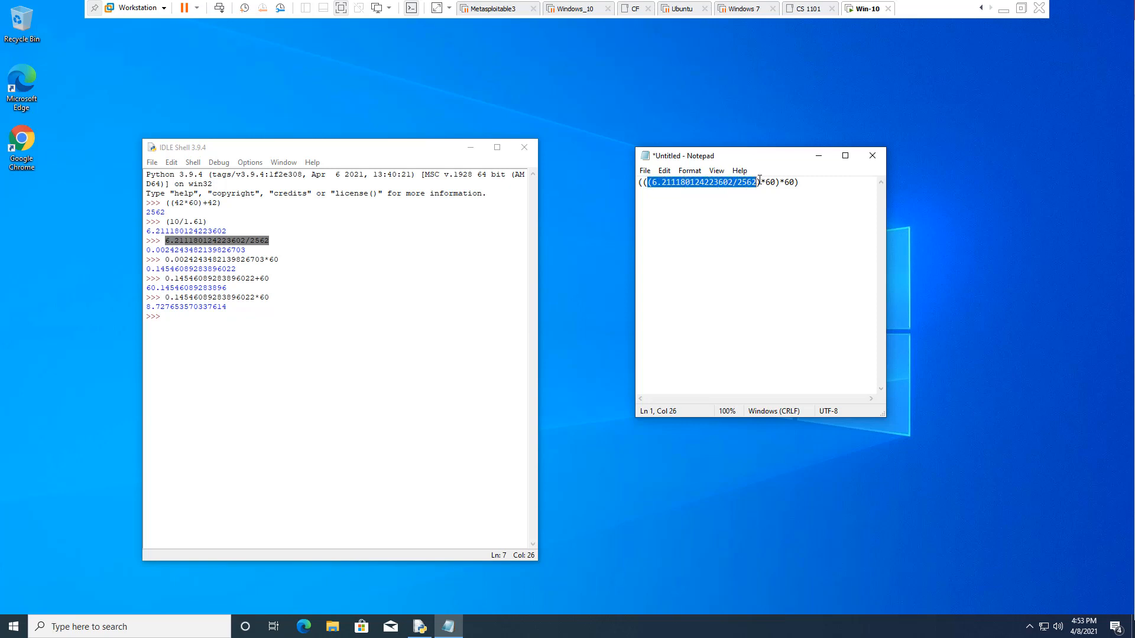
Append *60 in Notepad to form (((6.211180124223602/2562)*60)*60)
{"action": "left_click", "coordinate": [648, 181]}
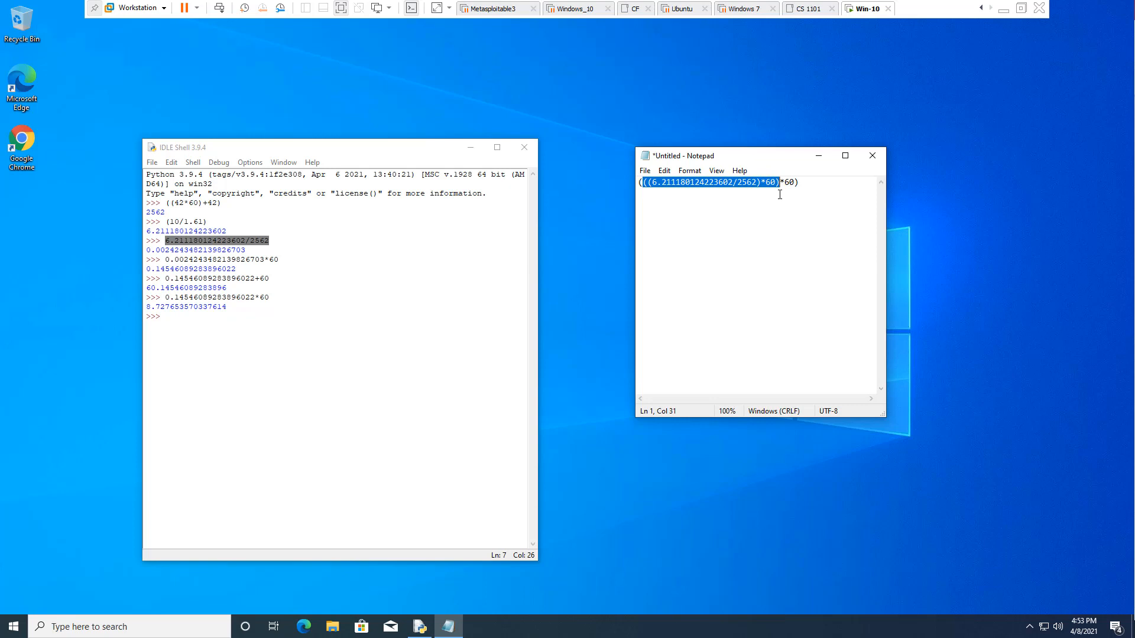
{"action": "type", "text": "*60"}
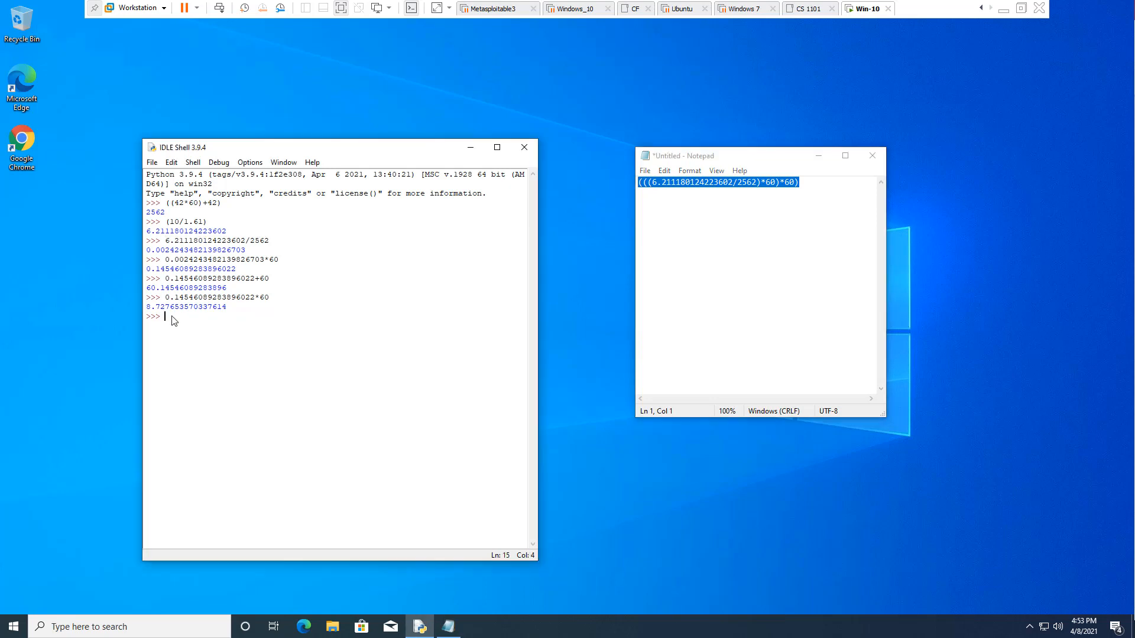
Run (((6.211180124223602/2562)*60)*60) at the prompt, again returning 8.727653570337614
{"action": "type", "text": "(((6.211180124223602/2562)*60)*60)"}
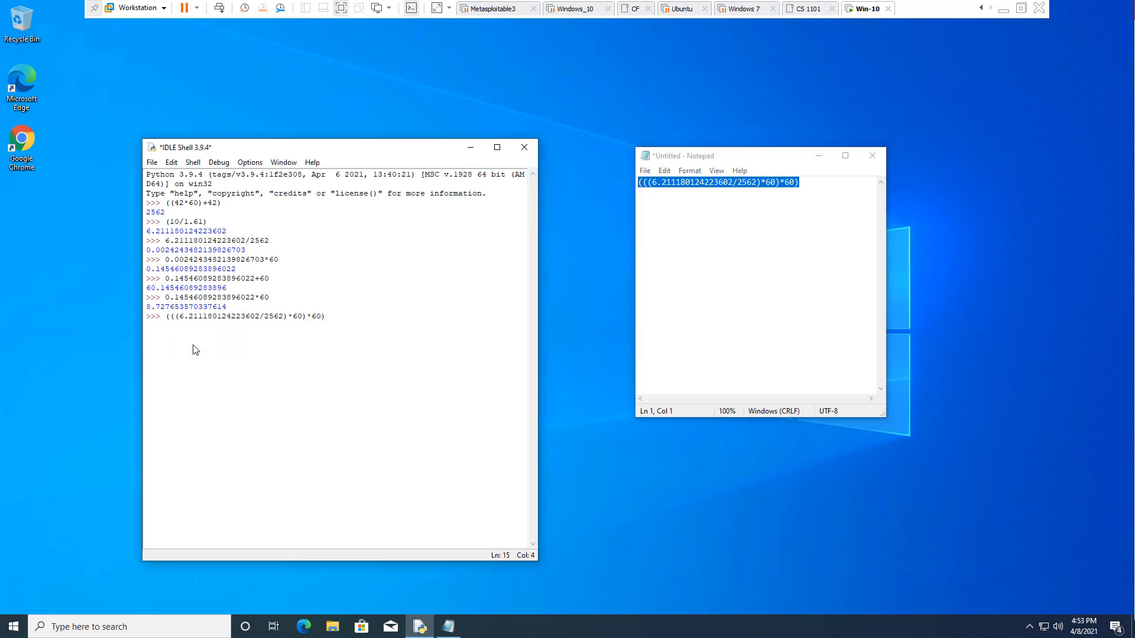
{"action": "key", "text": "Return"}
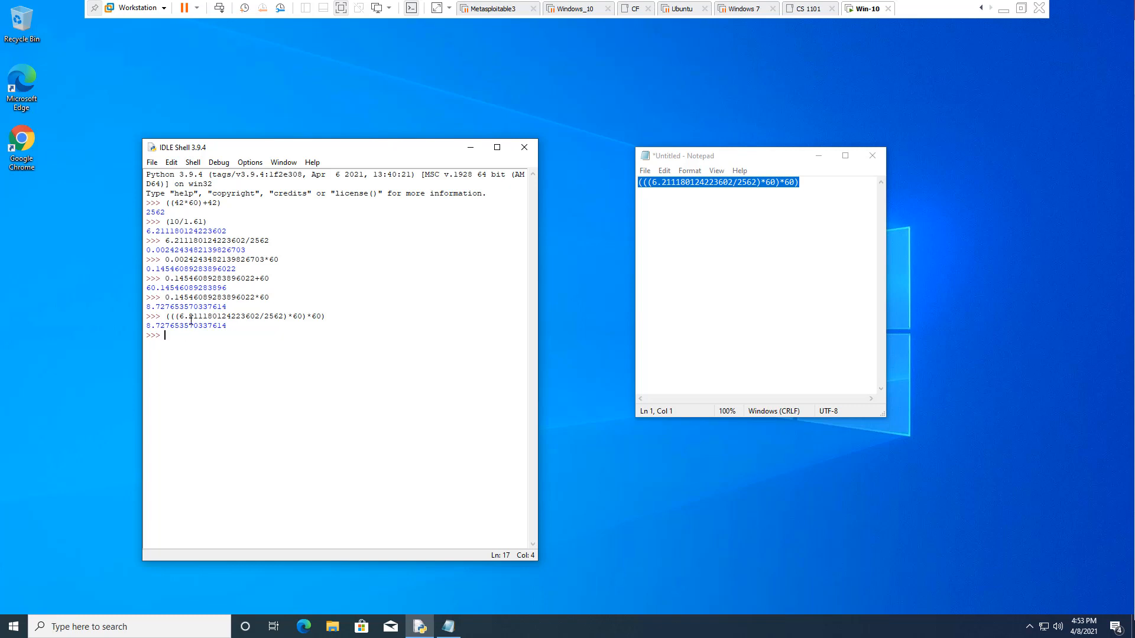
{"action": "mouse_move", "coordinate": [515, 304]}
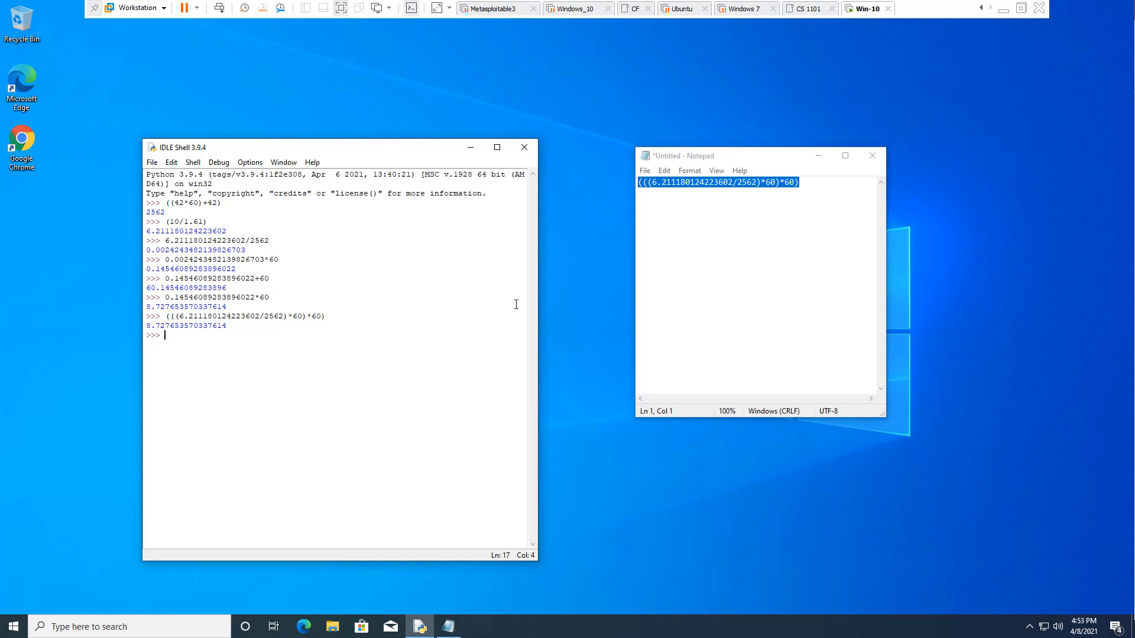
{"action": "mouse_move", "coordinate": [532, 312]}
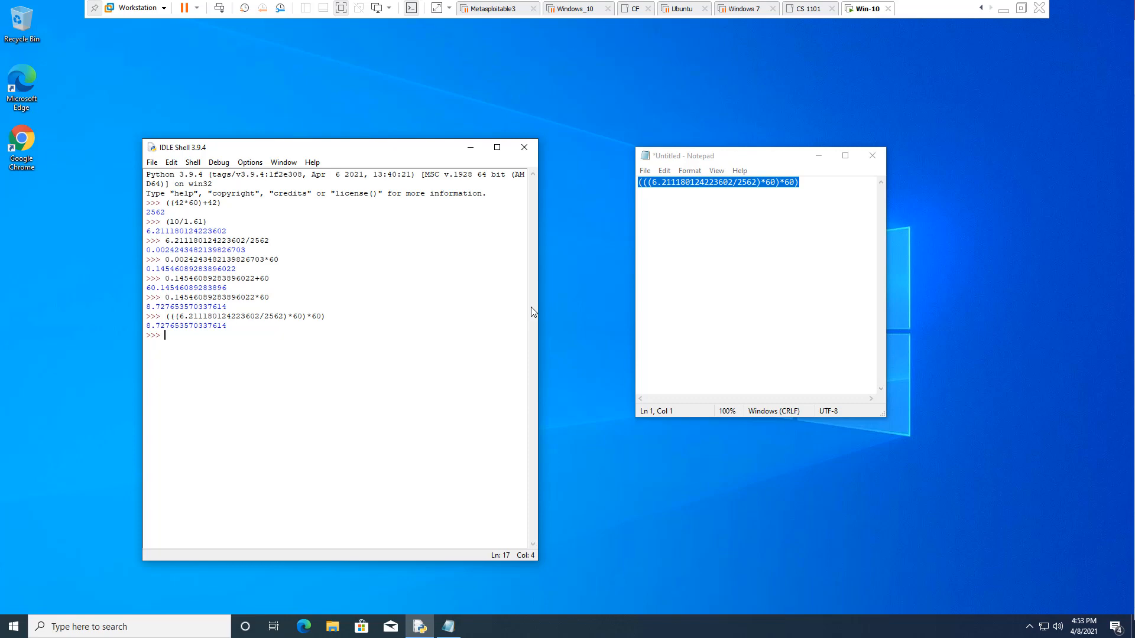